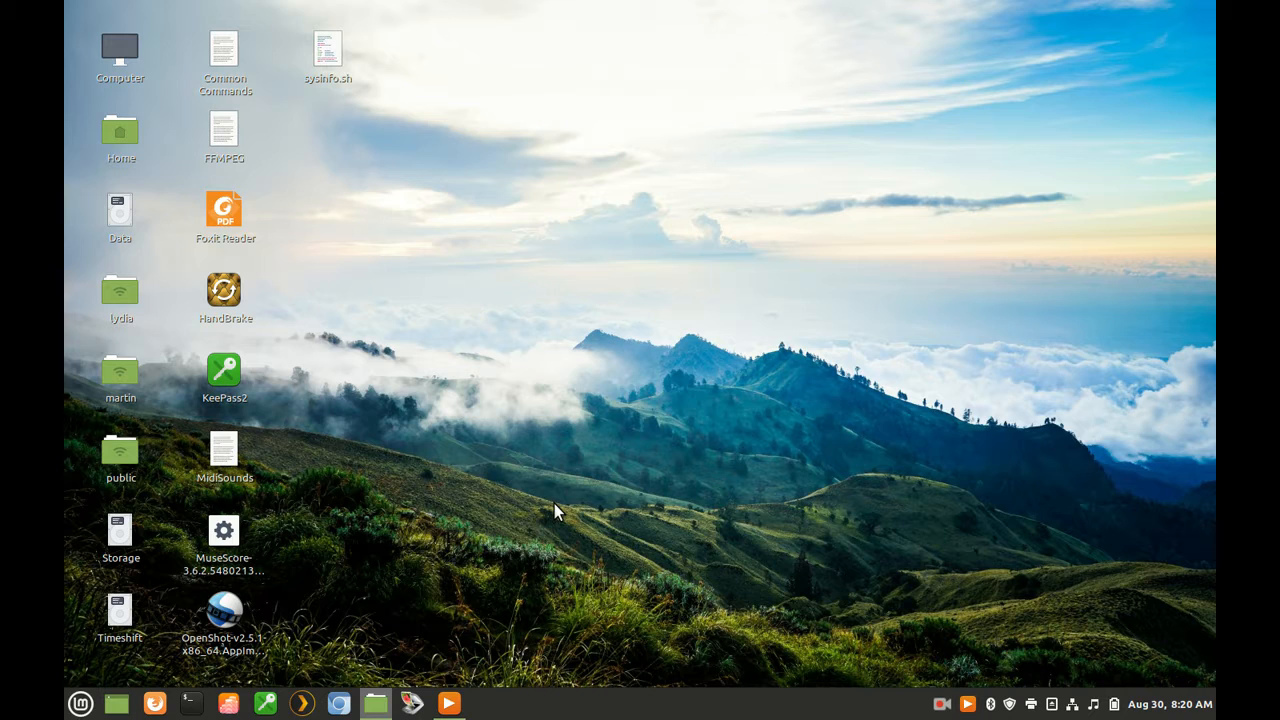
mouse_move(344, 616)
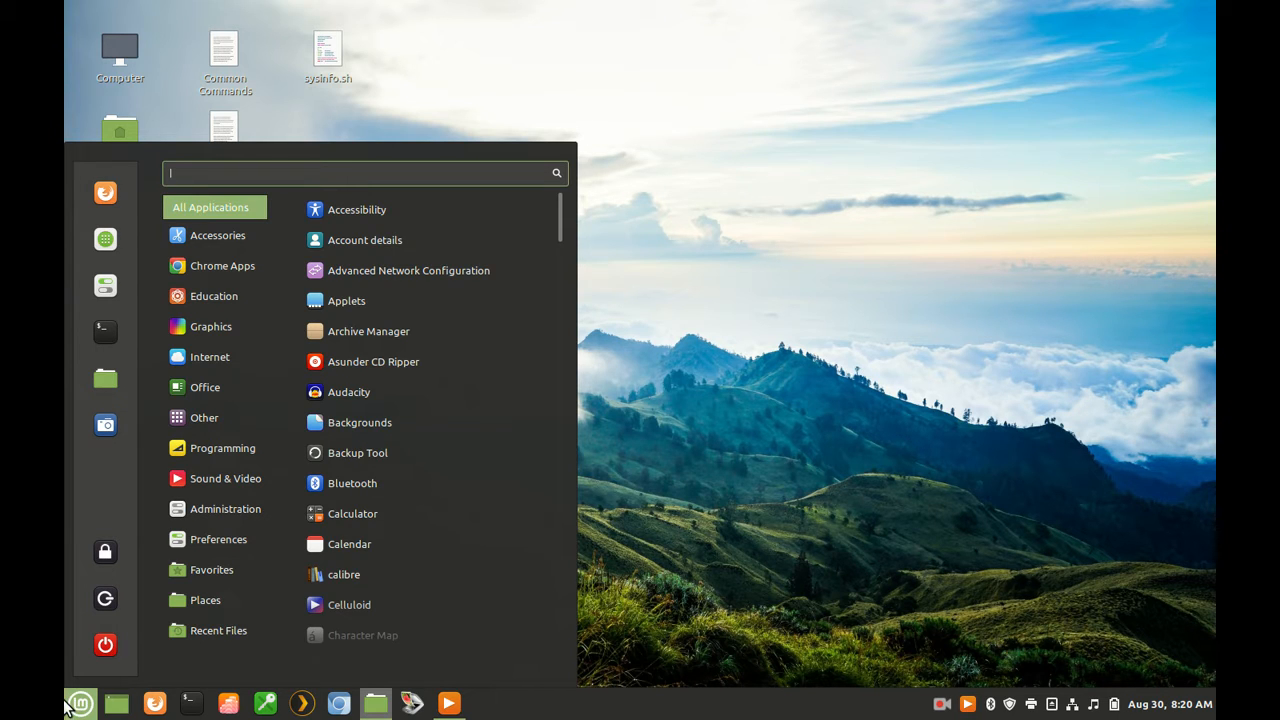
Browse the Administration category, then search the menu for "soft" to surface Software Manager.
left_click(224, 508)
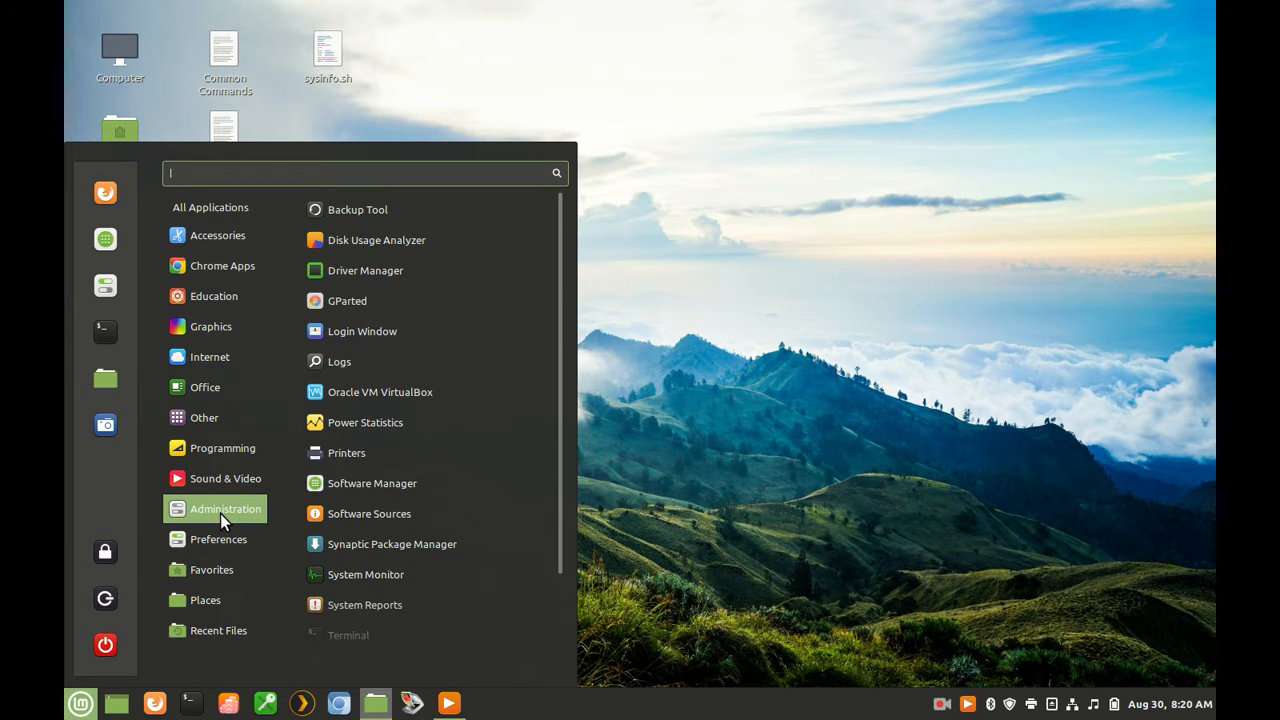
mouse_move(436, 360)
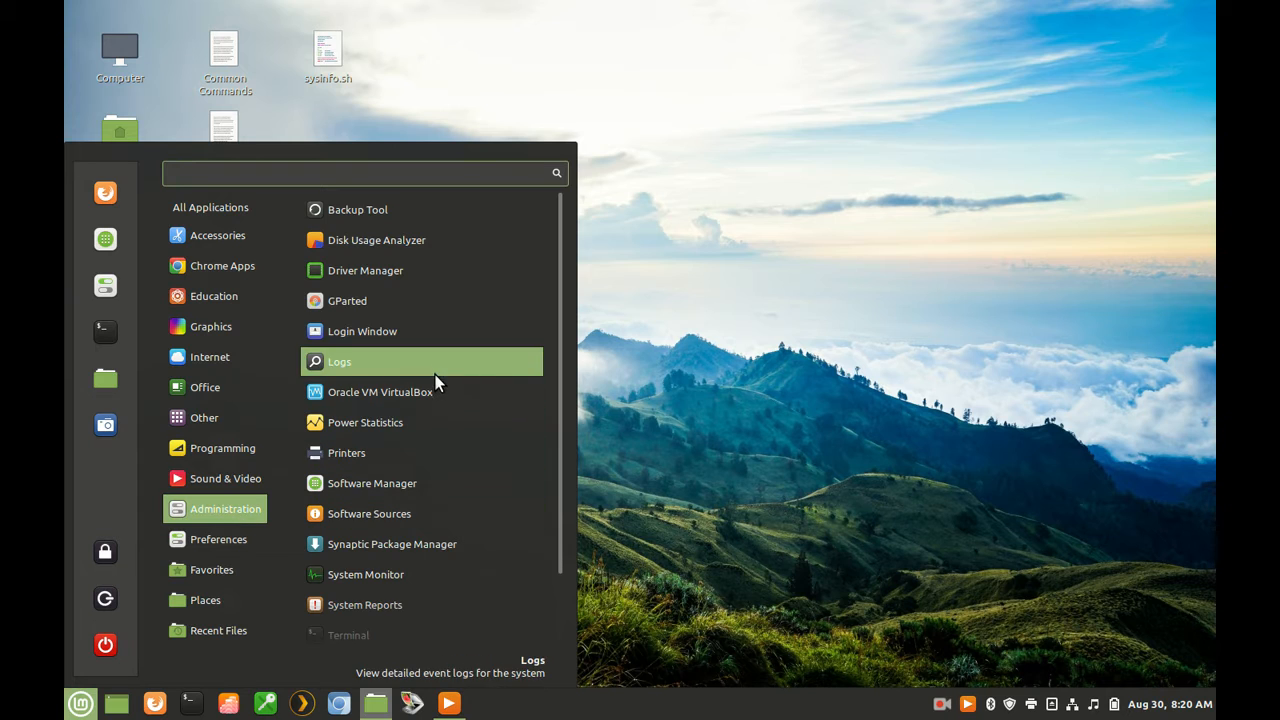
mouse_move(368, 512)
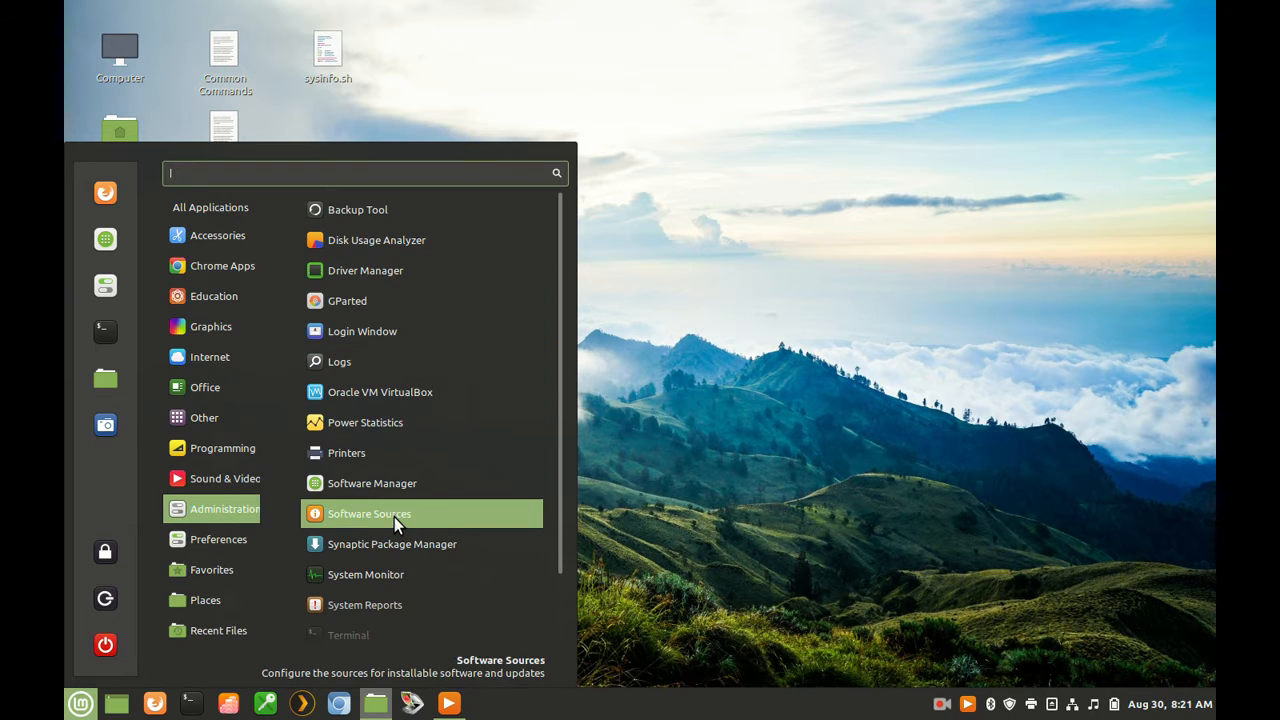
mouse_move(284, 512)
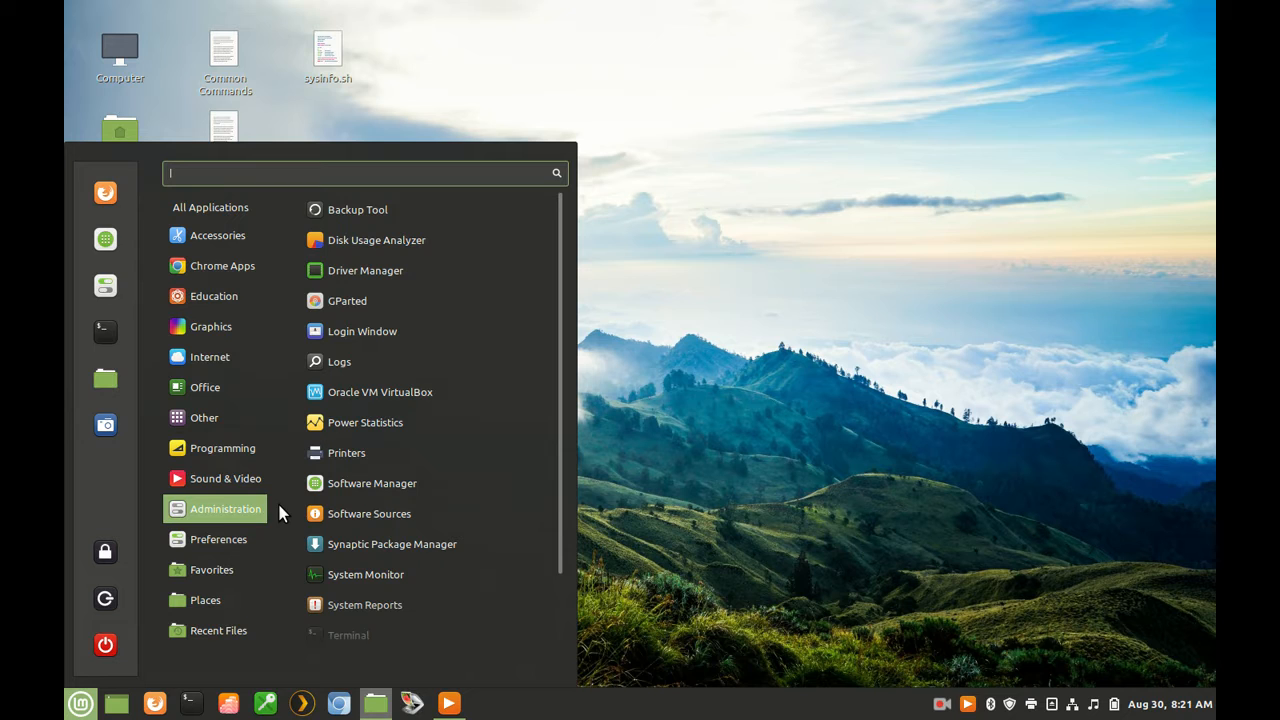
mouse_move(104, 644)
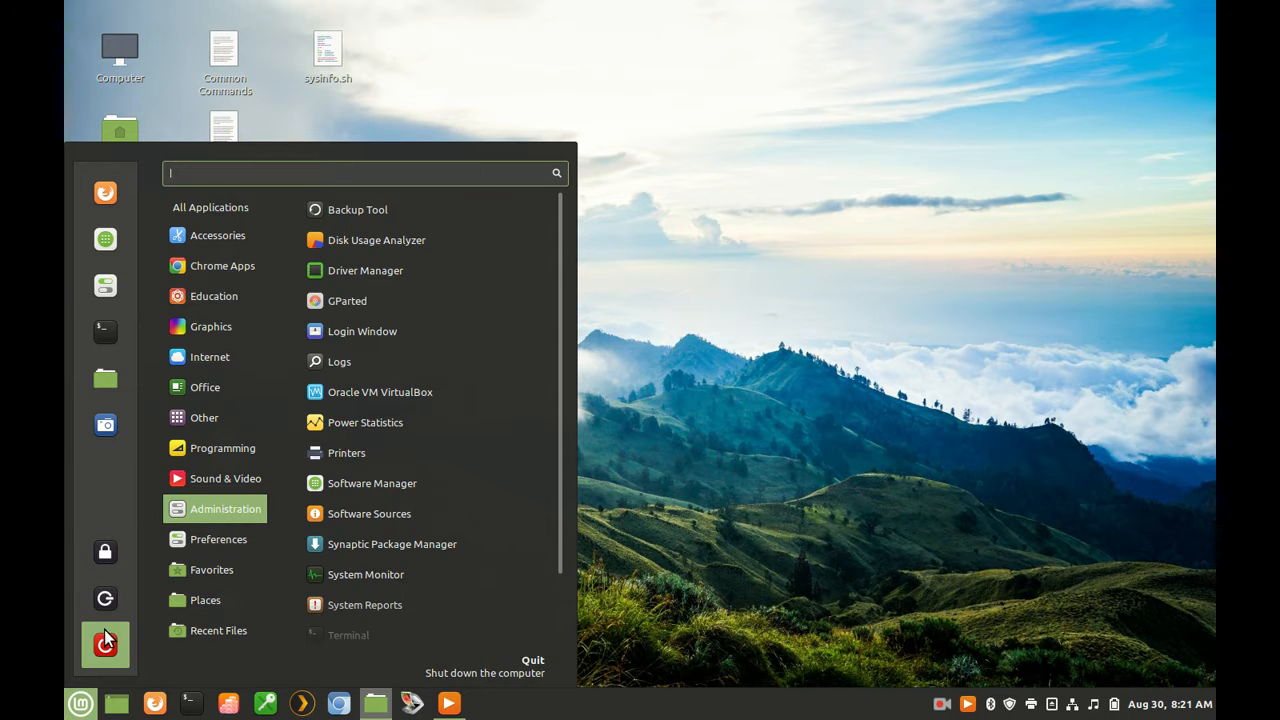
left_click(210, 206)
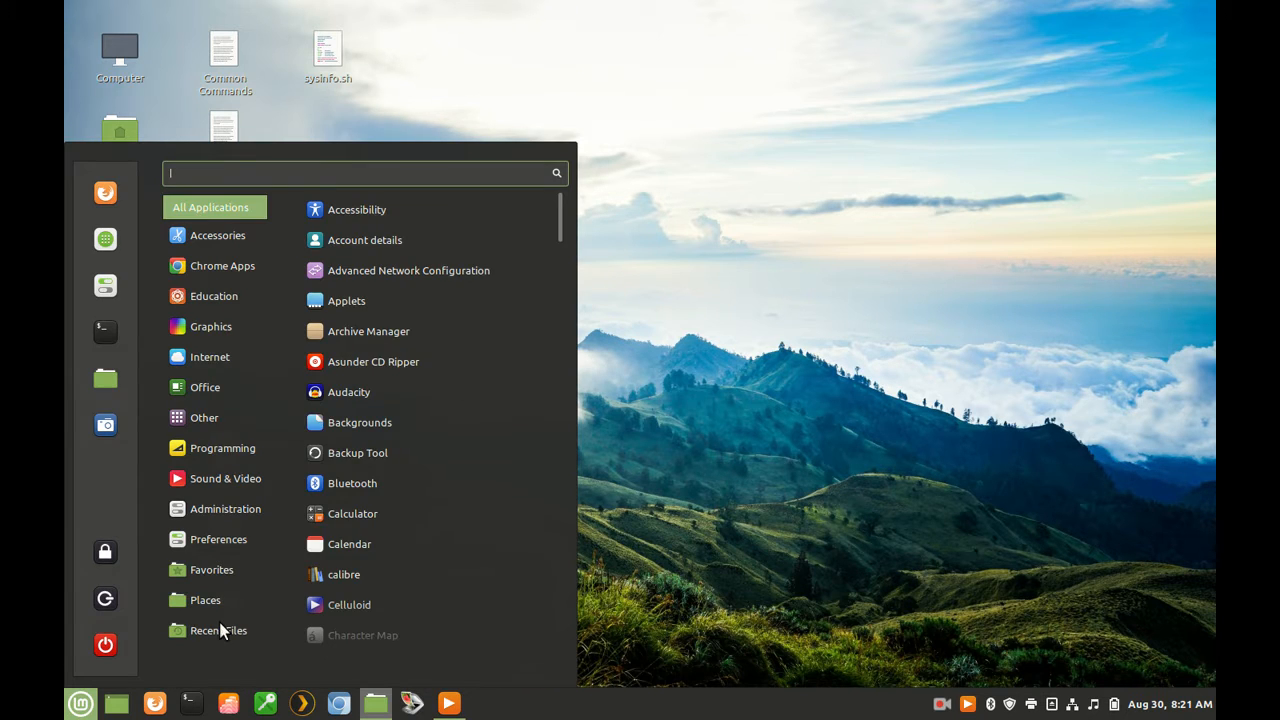
type("s")
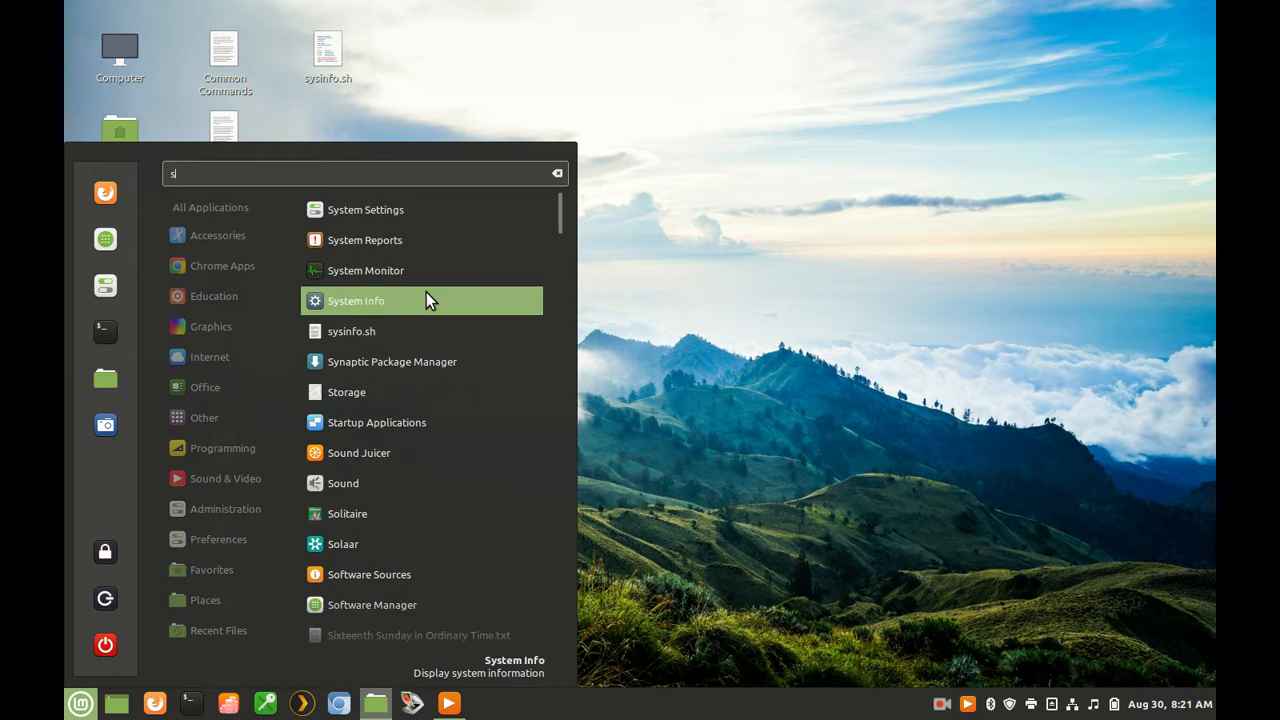
type("oft")
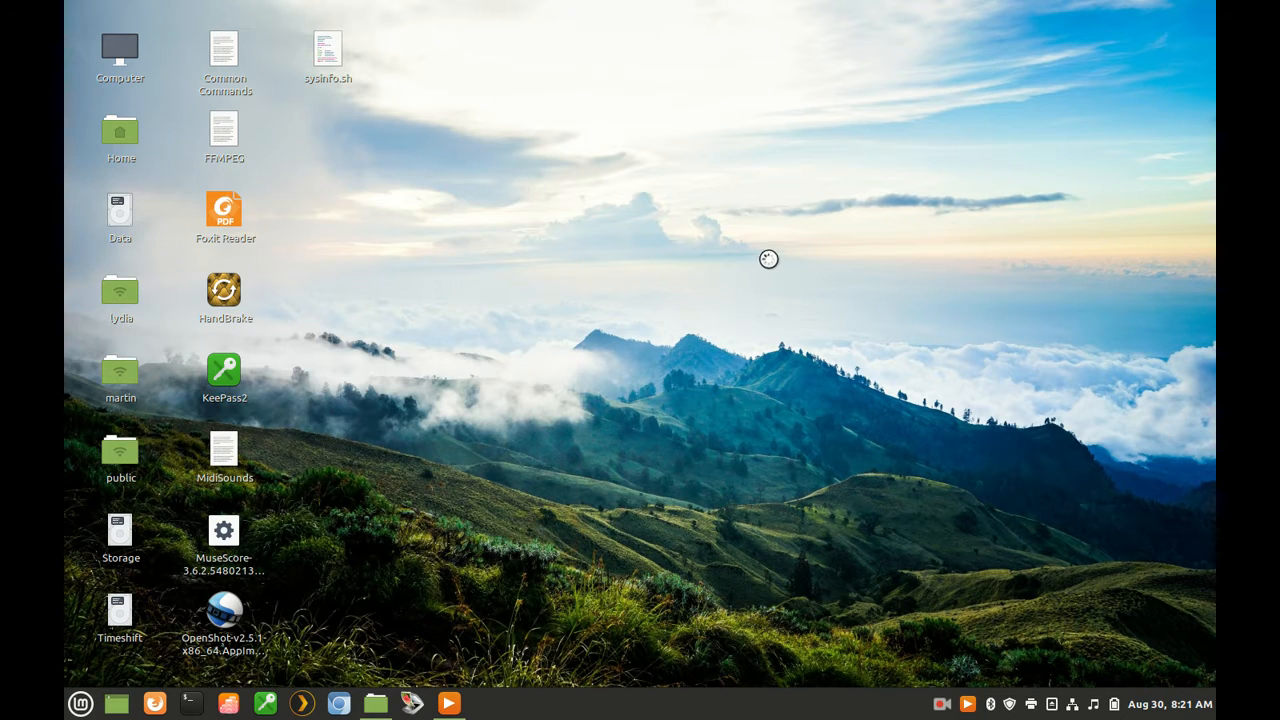
Launch Software Manager and focus its search box once the home page with Editors' Picks loads.
left_click(484, 704)
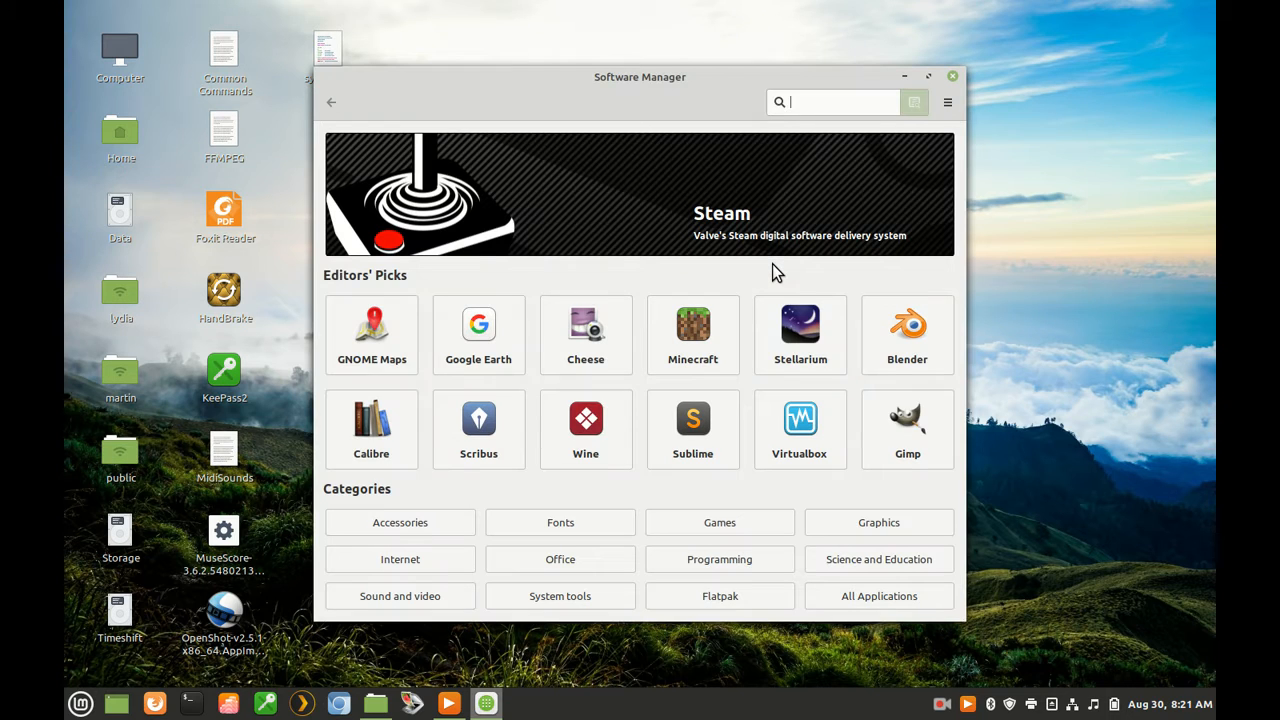
mouse_move(850, 494)
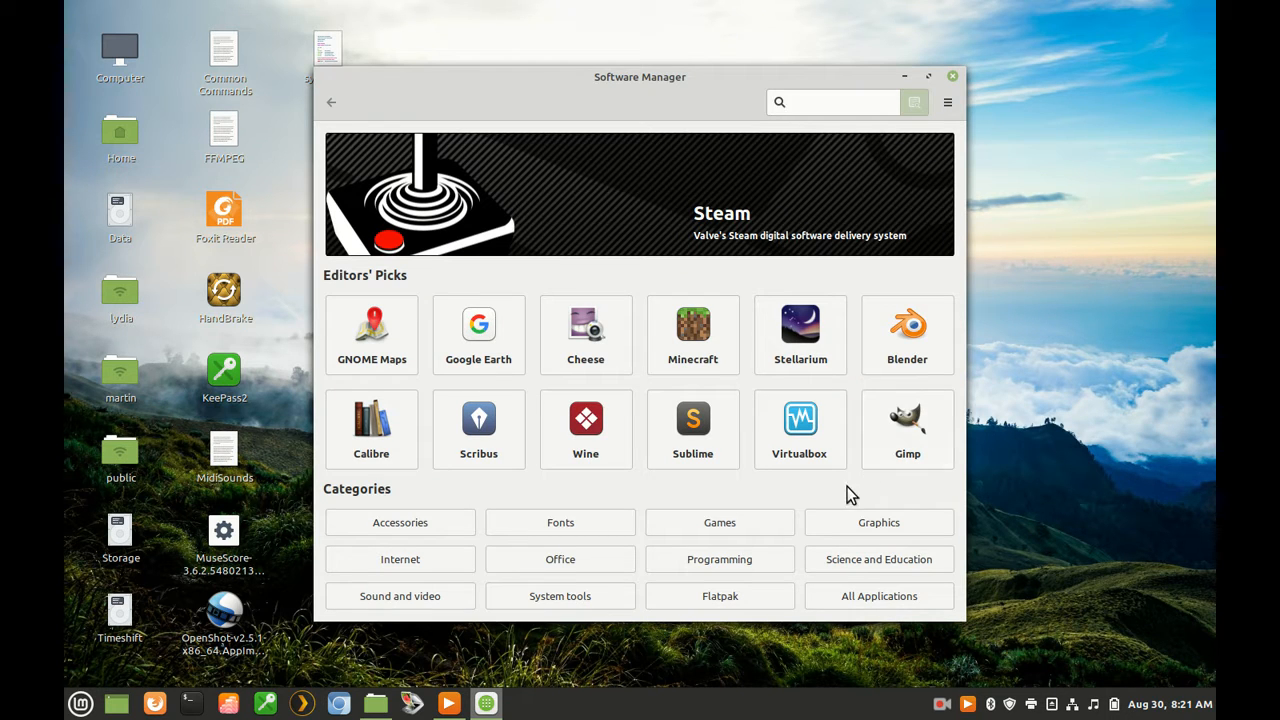
left_click(836, 102)
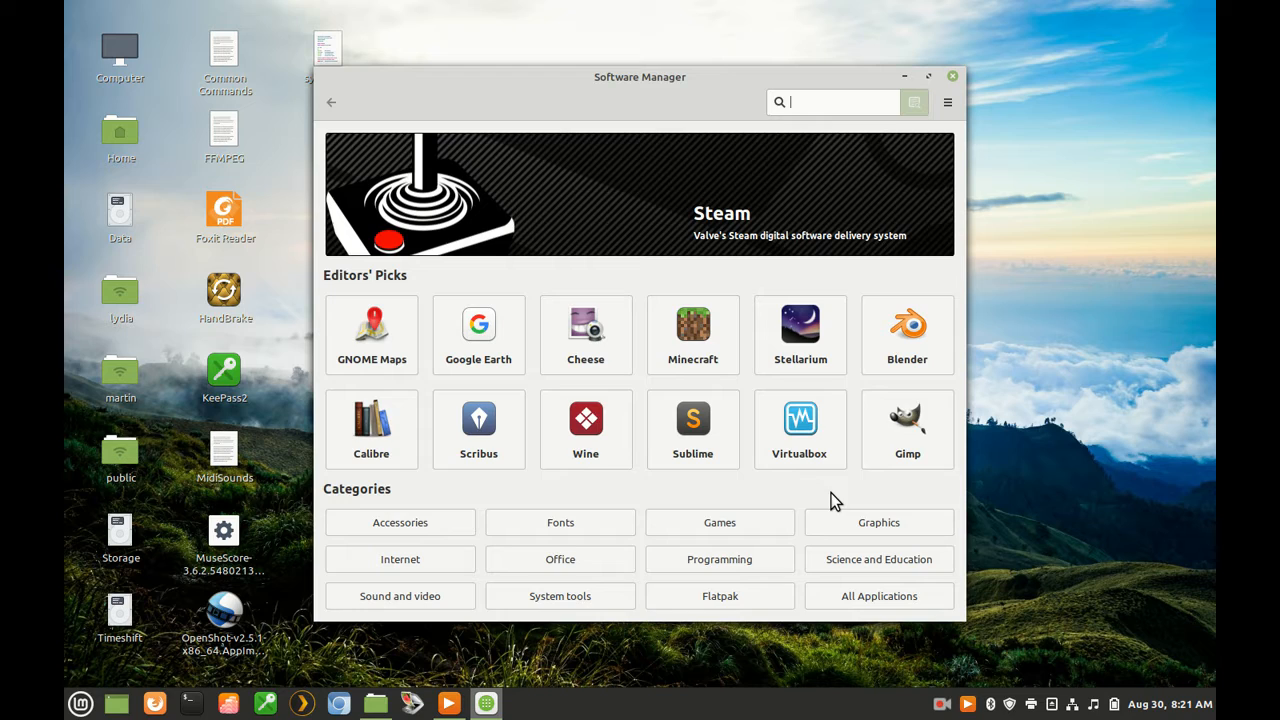
mouse_move(828, 492)
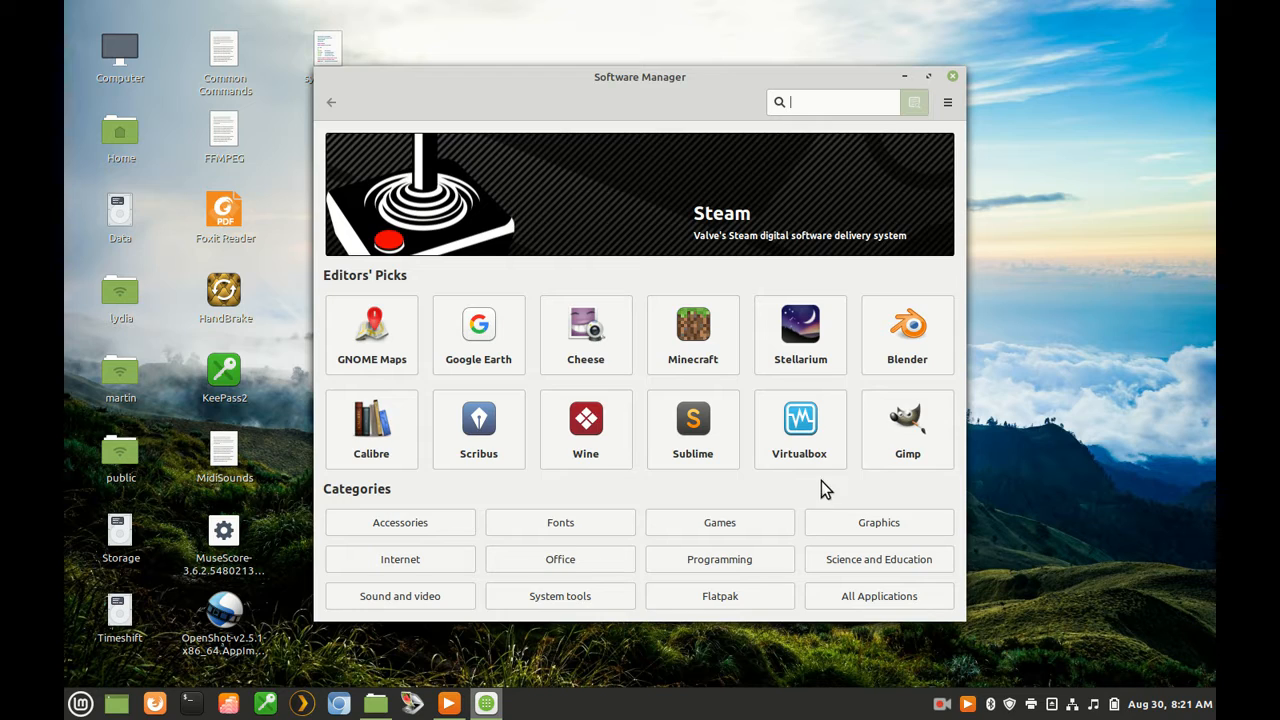
mouse_move(772, 484)
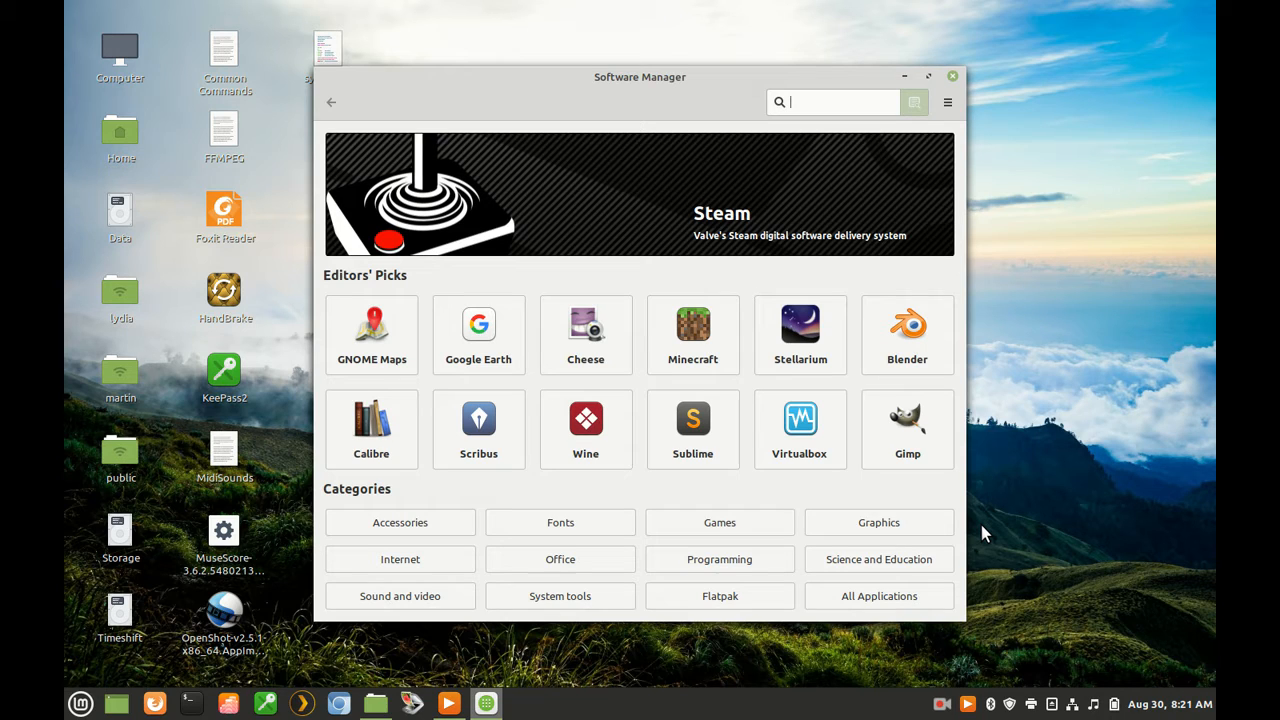
mouse_move(84, 668)
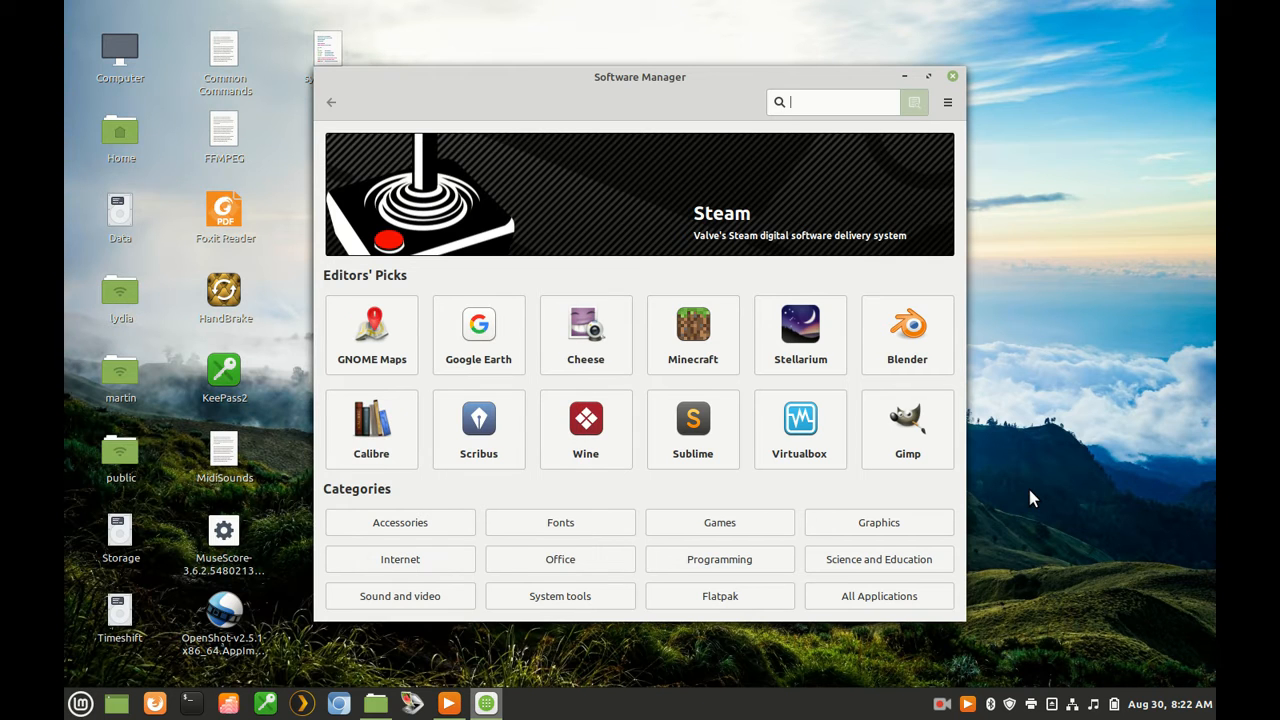
mouse_move(740, 656)
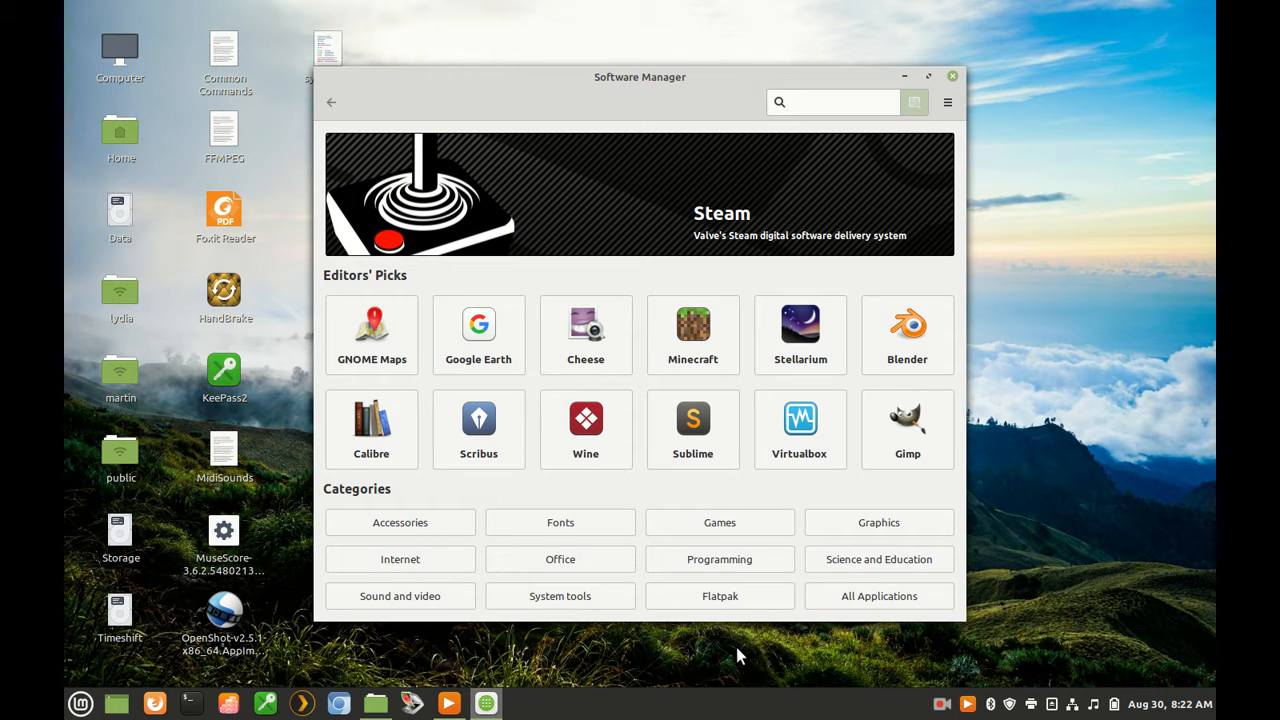
left_click(830, 102)
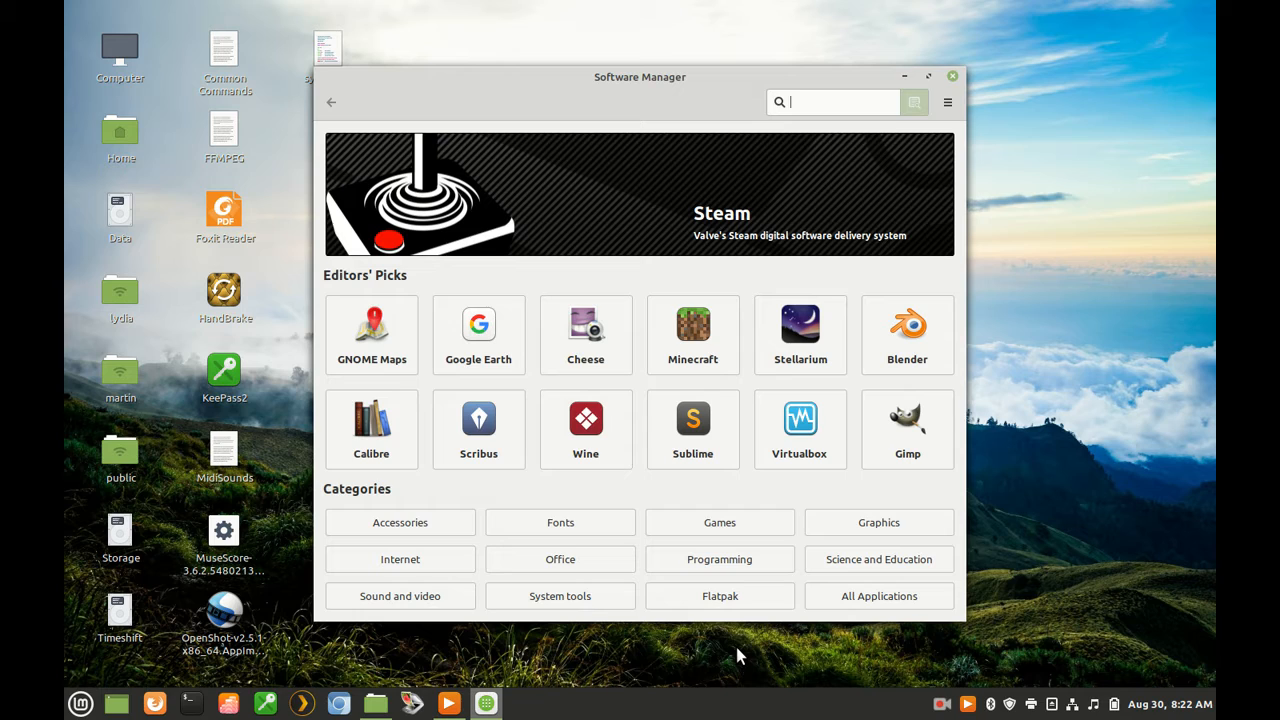
mouse_move(1004, 656)
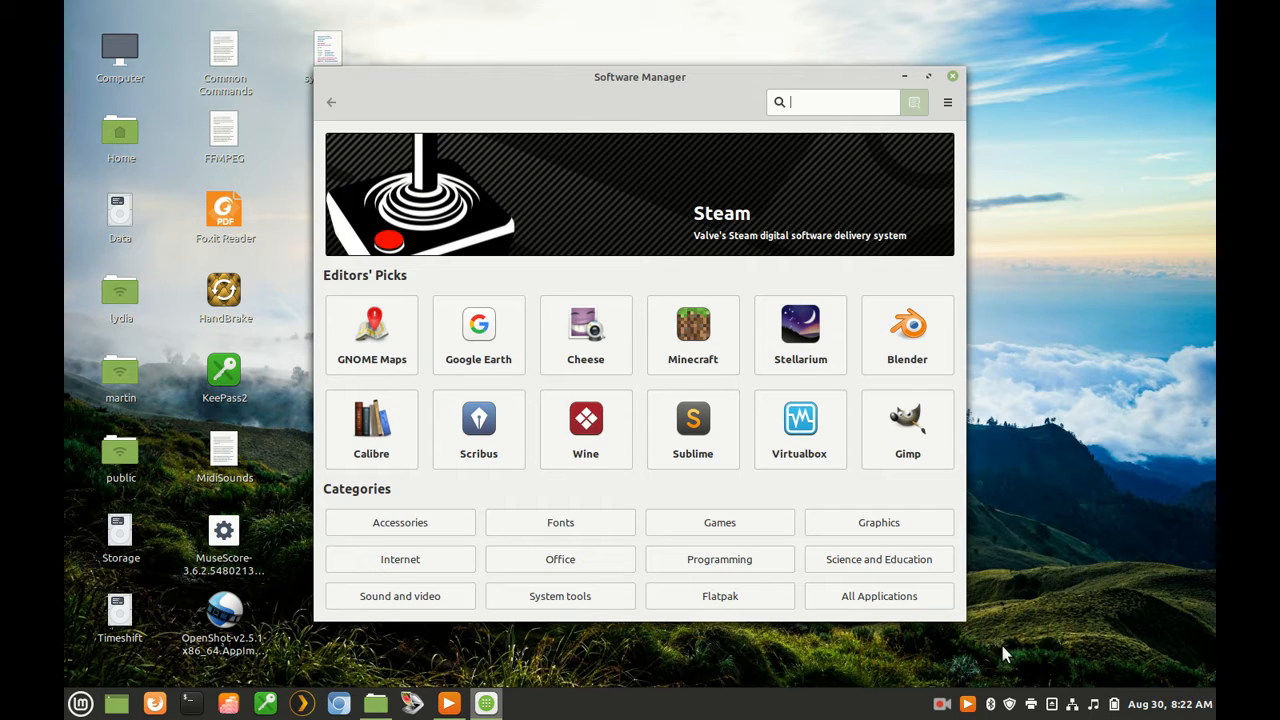
mouse_move(1108, 476)
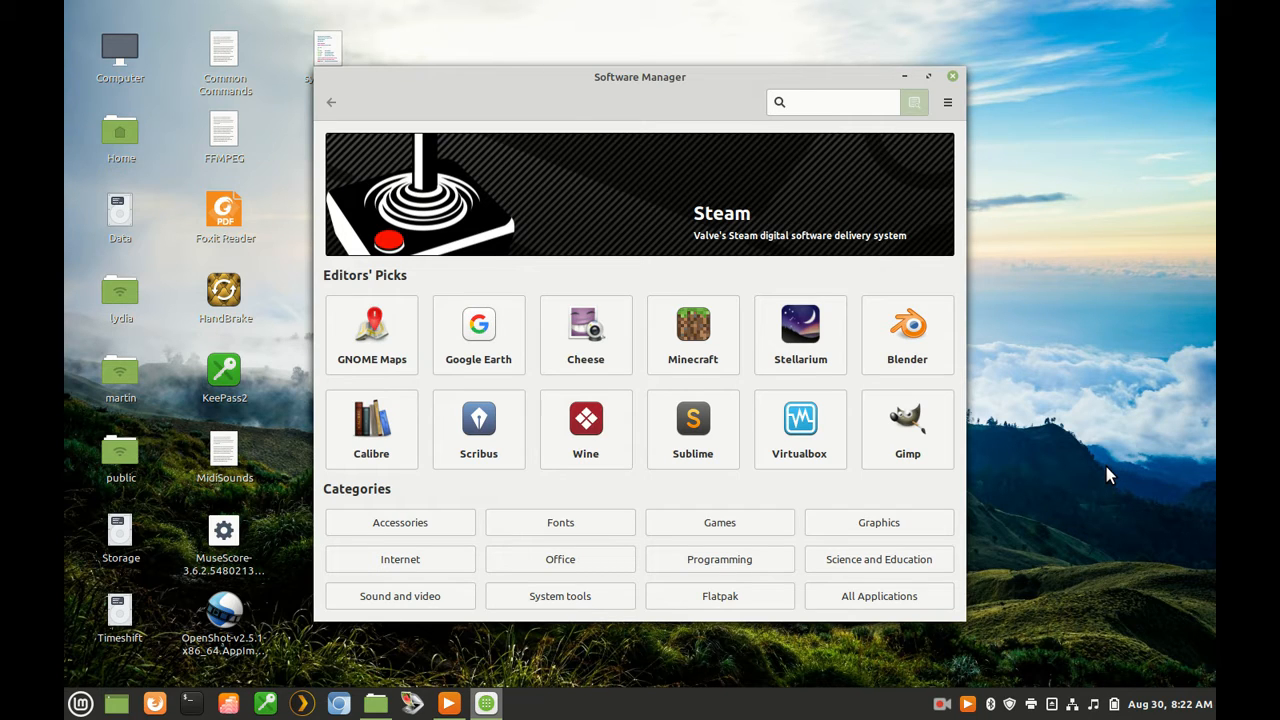
left_click(832, 102)
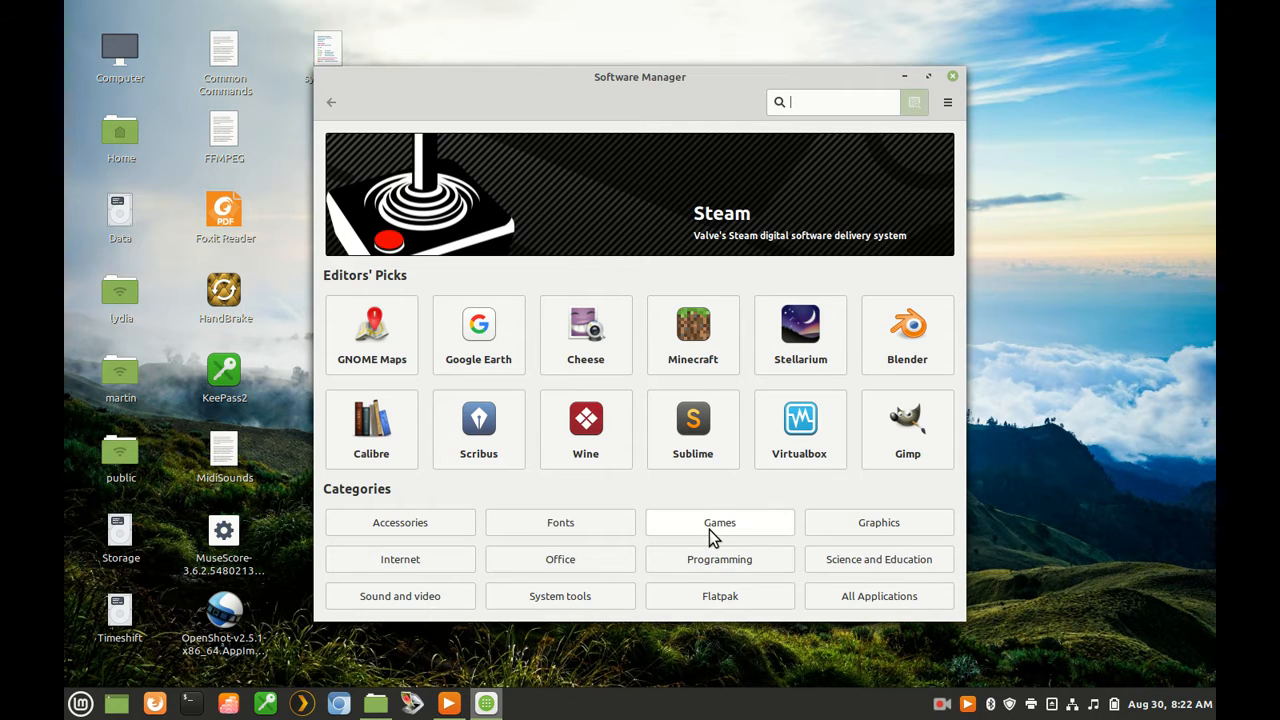
left_click(720, 522)
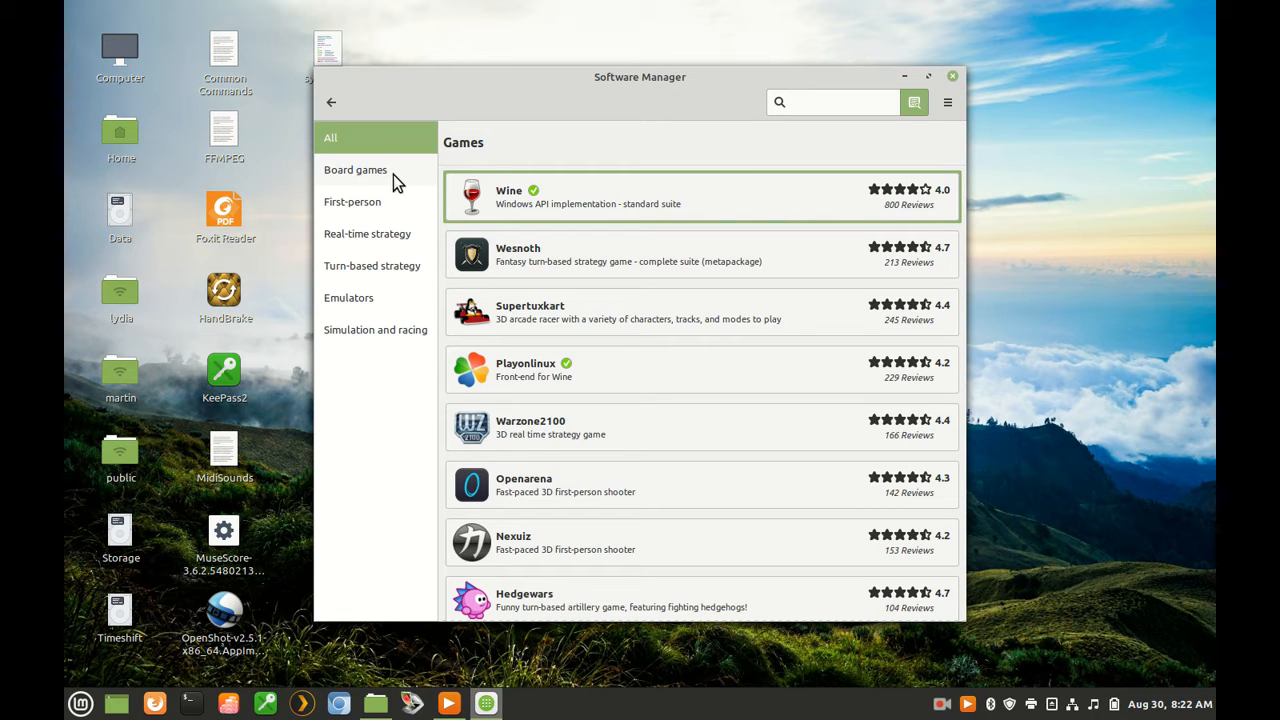
mouse_move(390, 210)
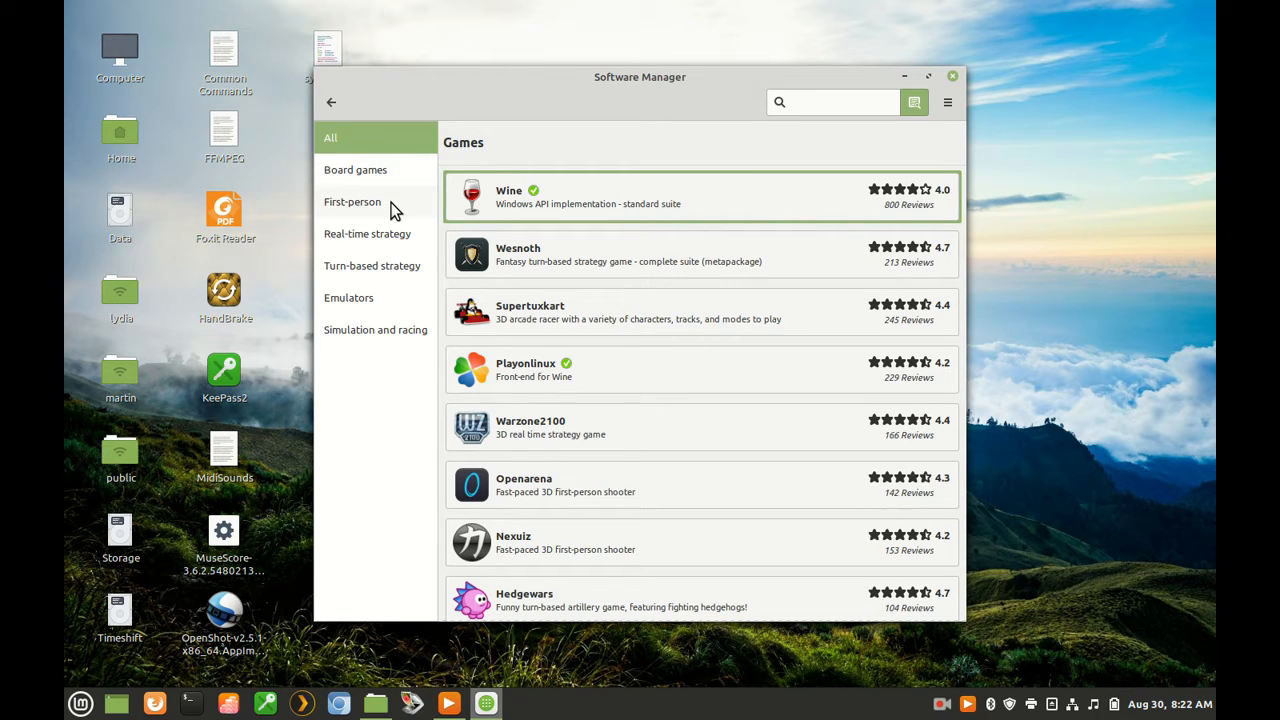
mouse_move(388, 240)
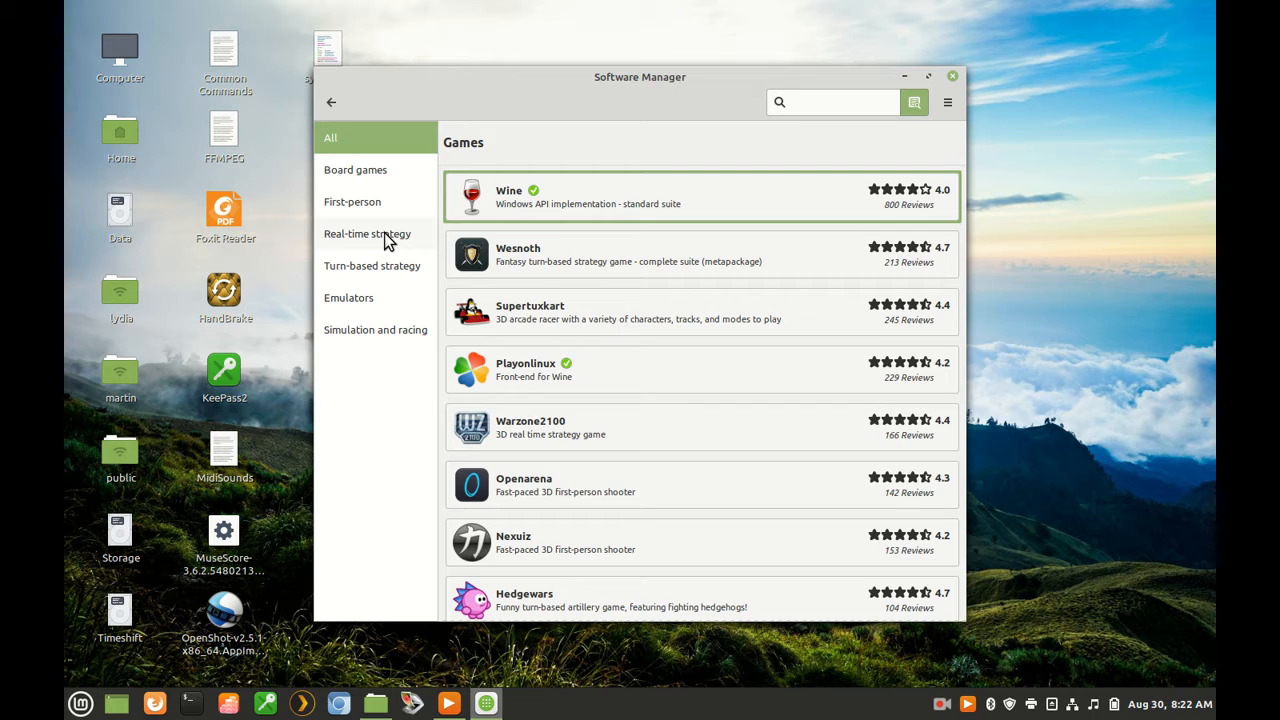
mouse_move(378, 270)
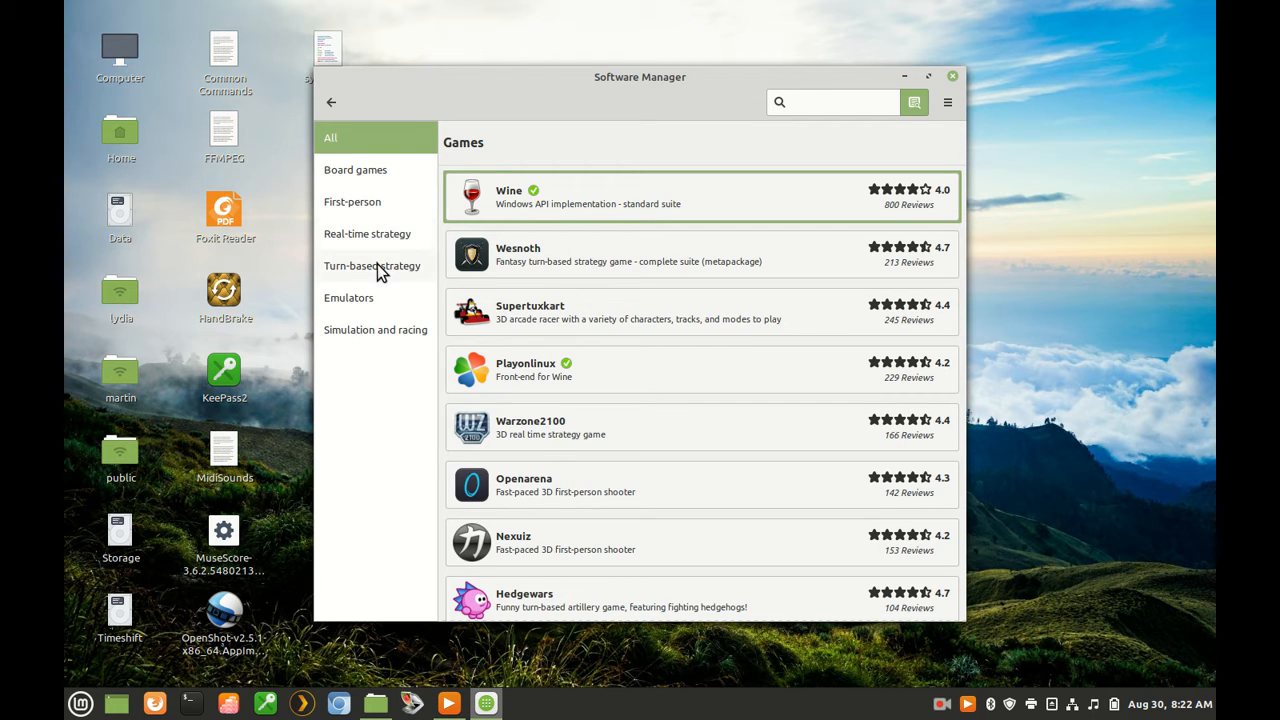
mouse_move(378, 298)
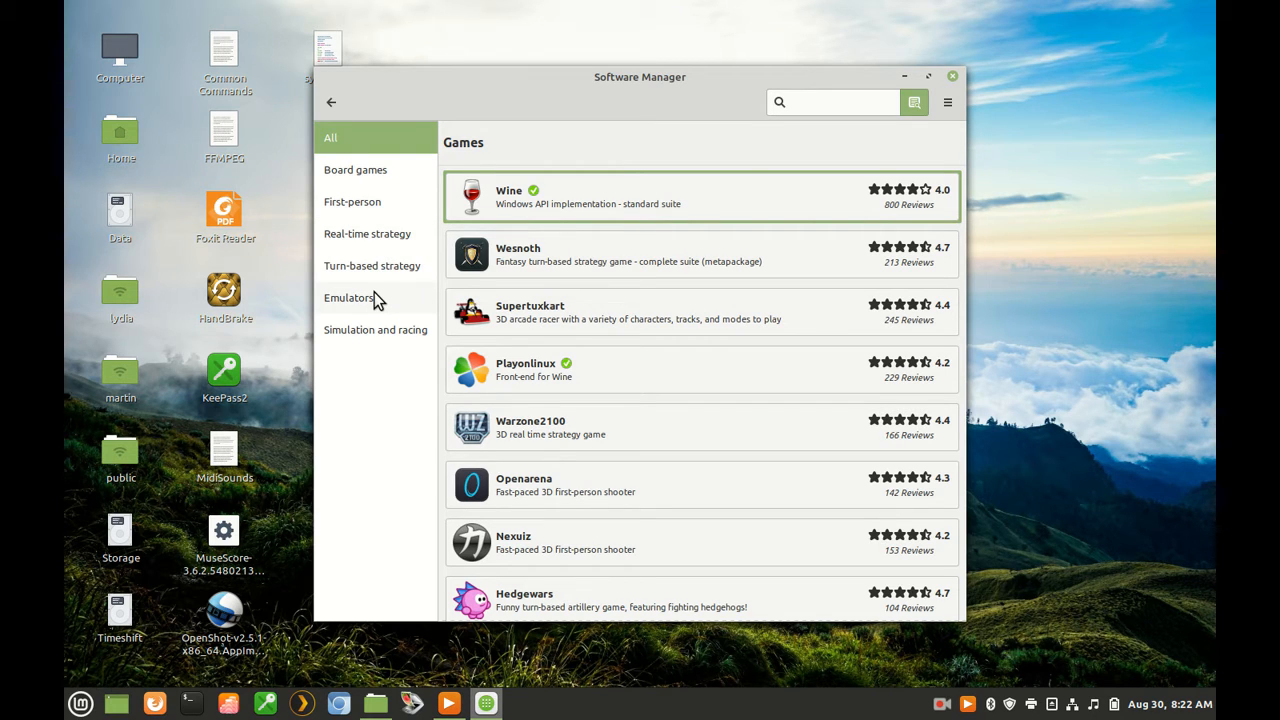
mouse_move(376, 336)
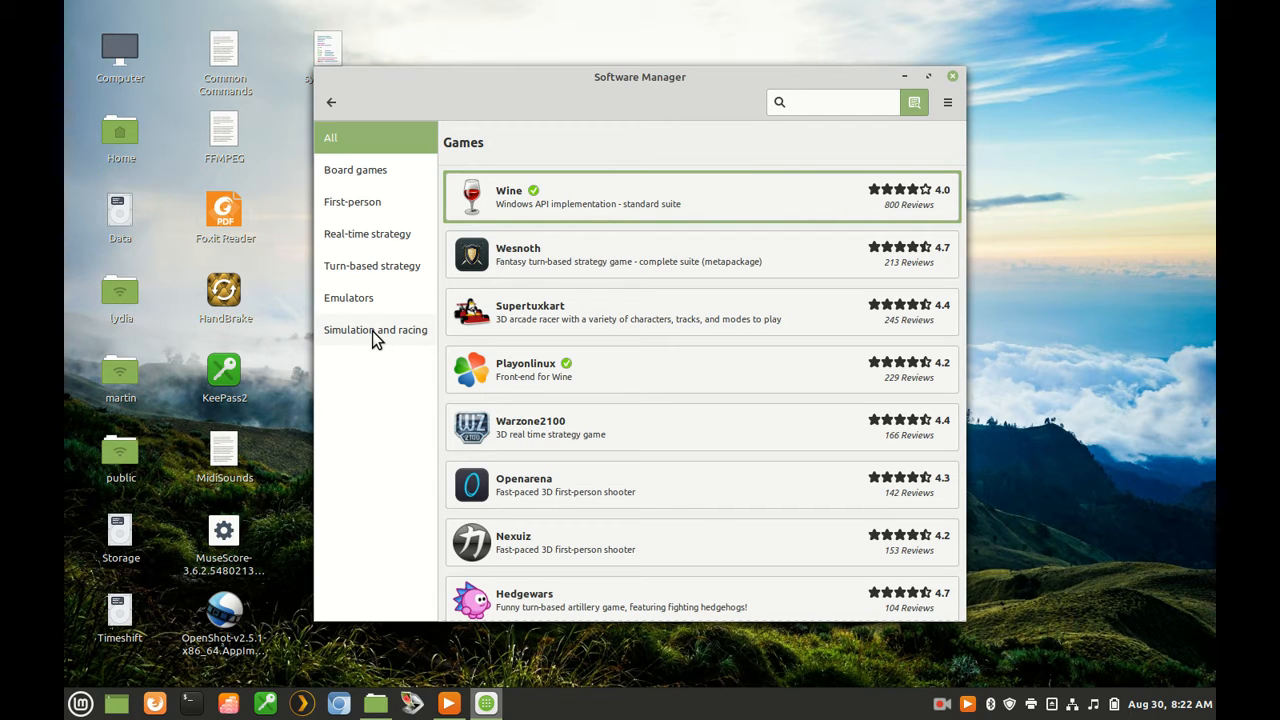
mouse_move(1060, 276)
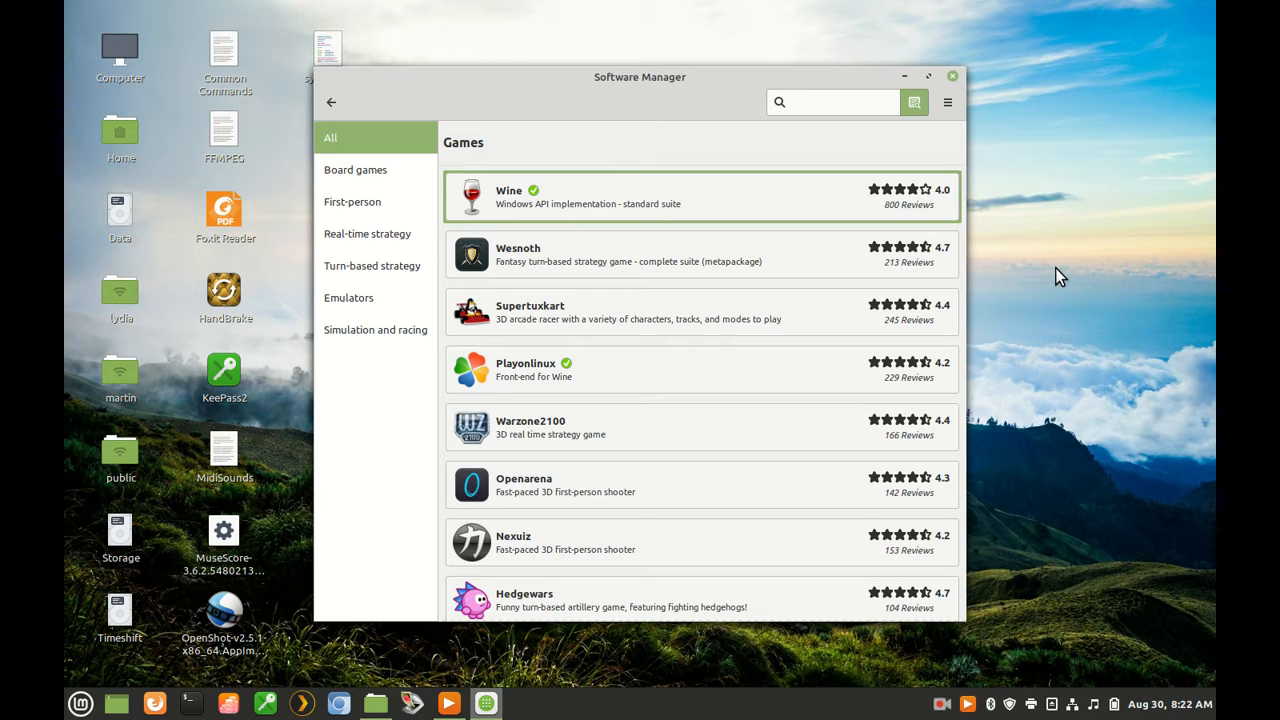
mouse_move(1052, 284)
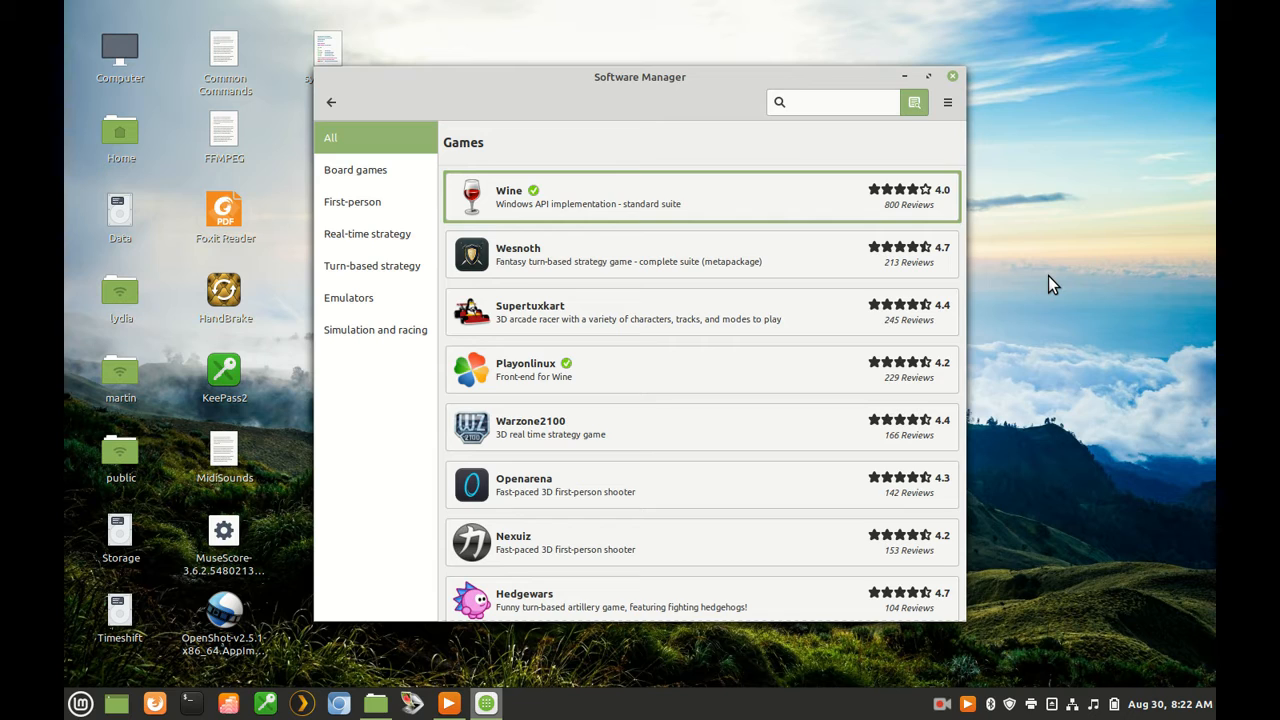
mouse_move(1042, 286)
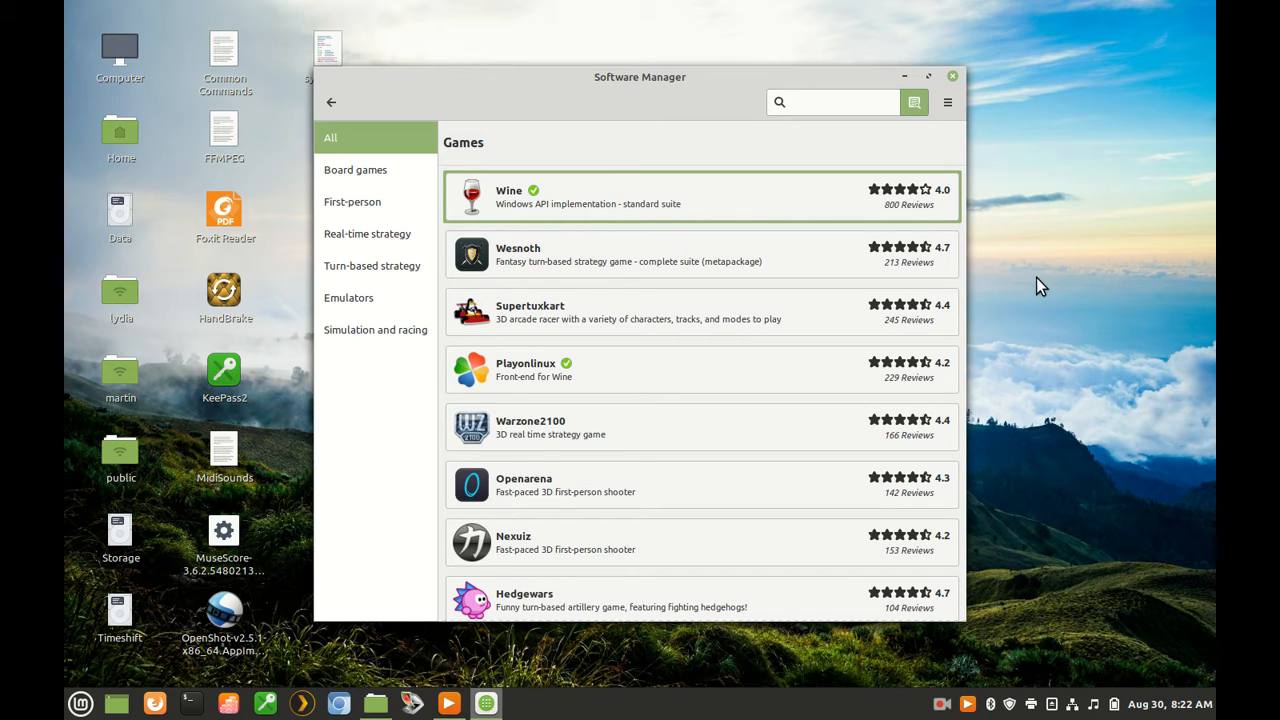
left_click(832, 102)
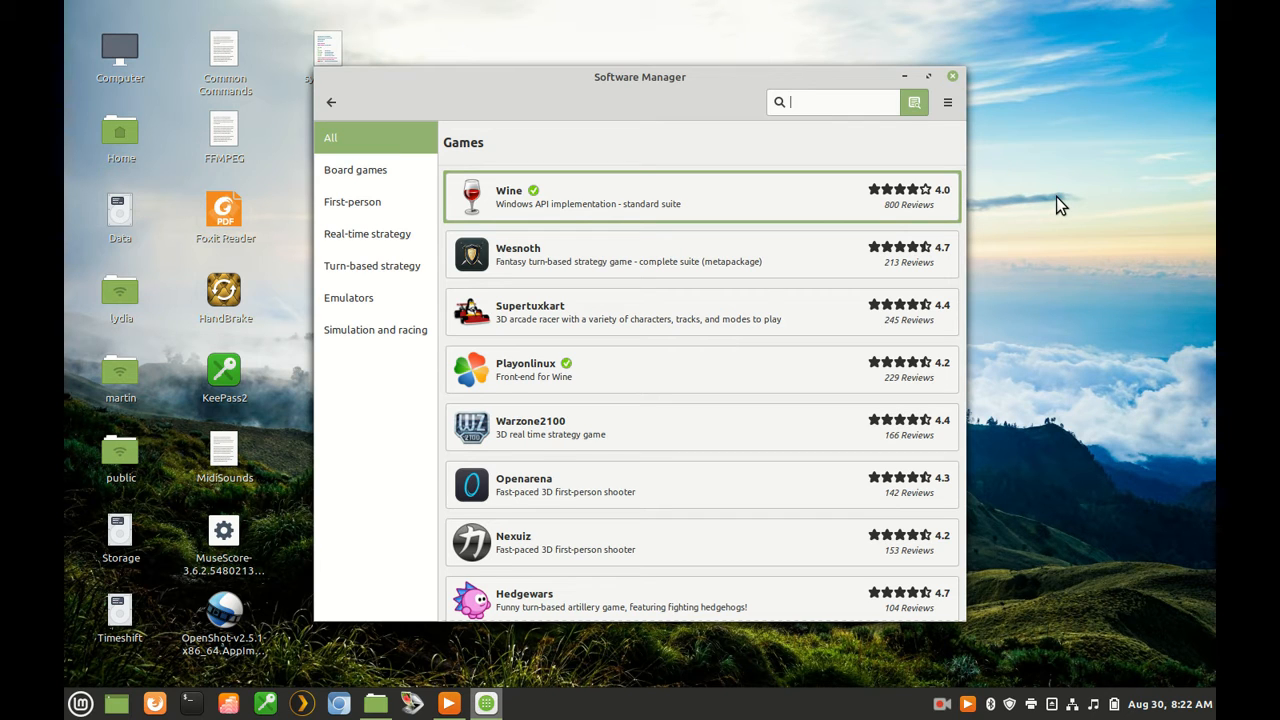
Search for "Aisl", clear it, then search "Solitaire" to list Kpat, Aisleriot, PySolFC and other card games.
type("Aisle")
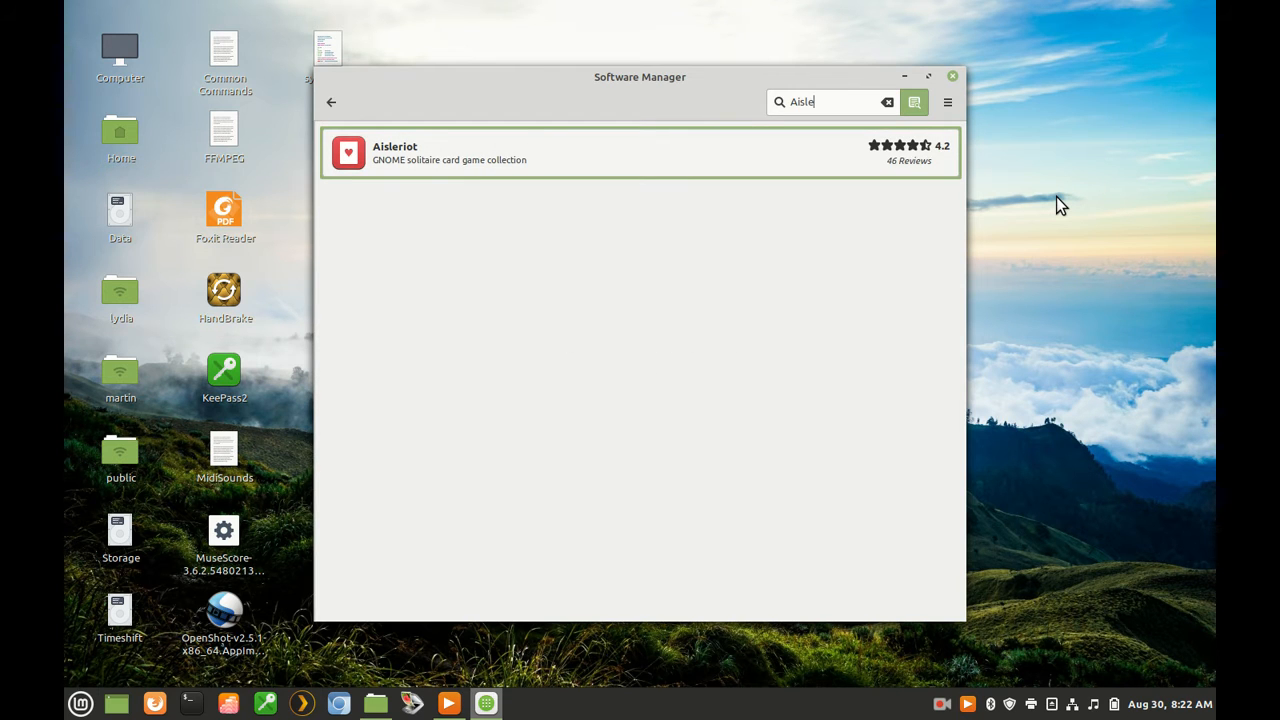
key("BackSpace")
type("So")
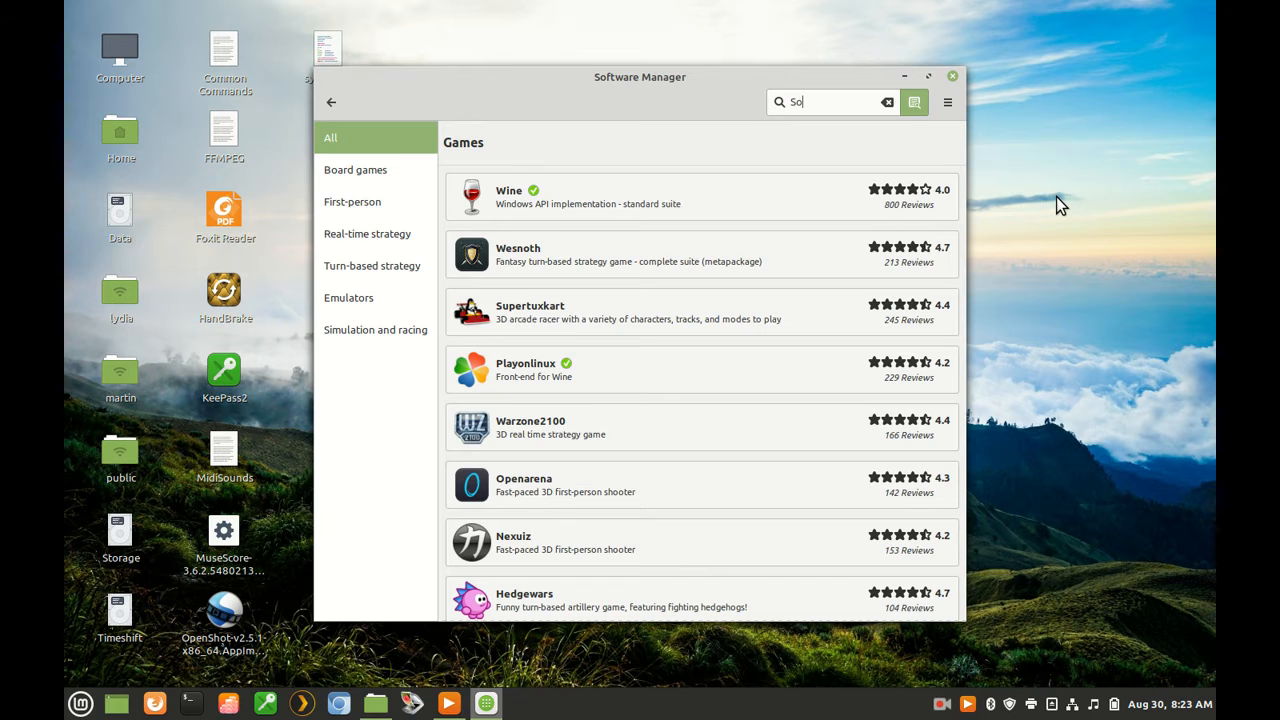
type("litaire")
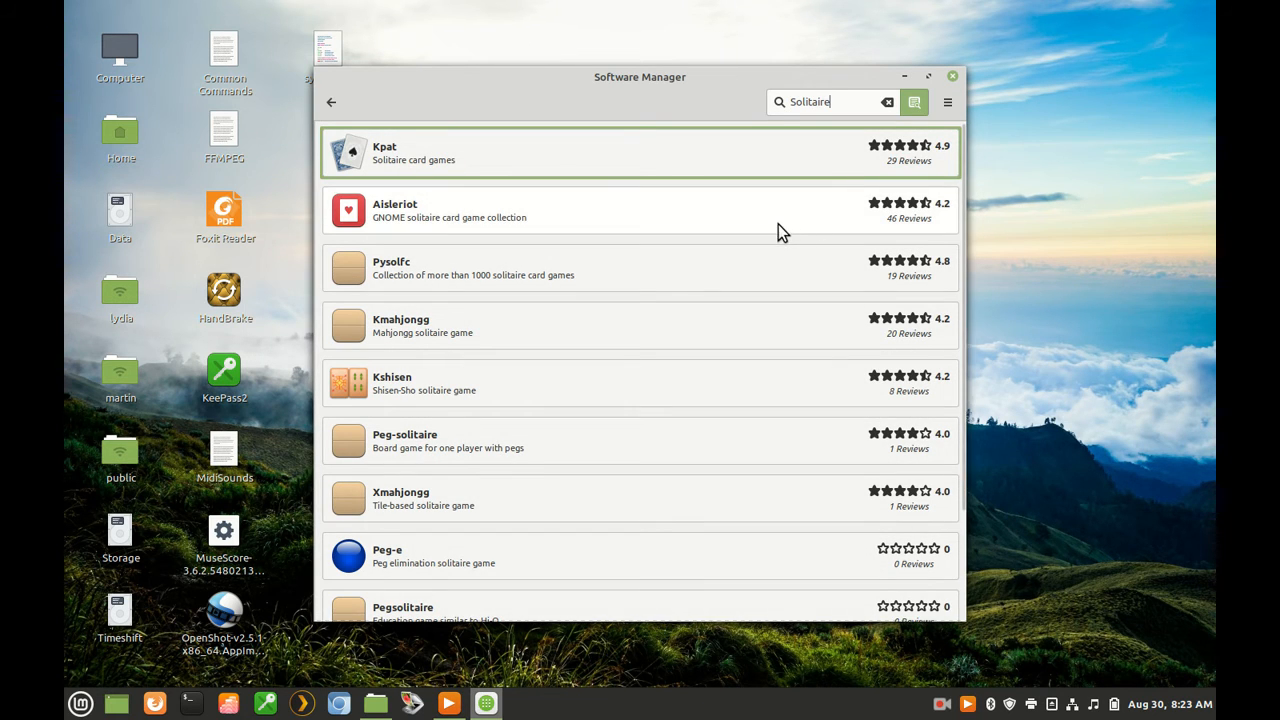
mouse_move(760, 232)
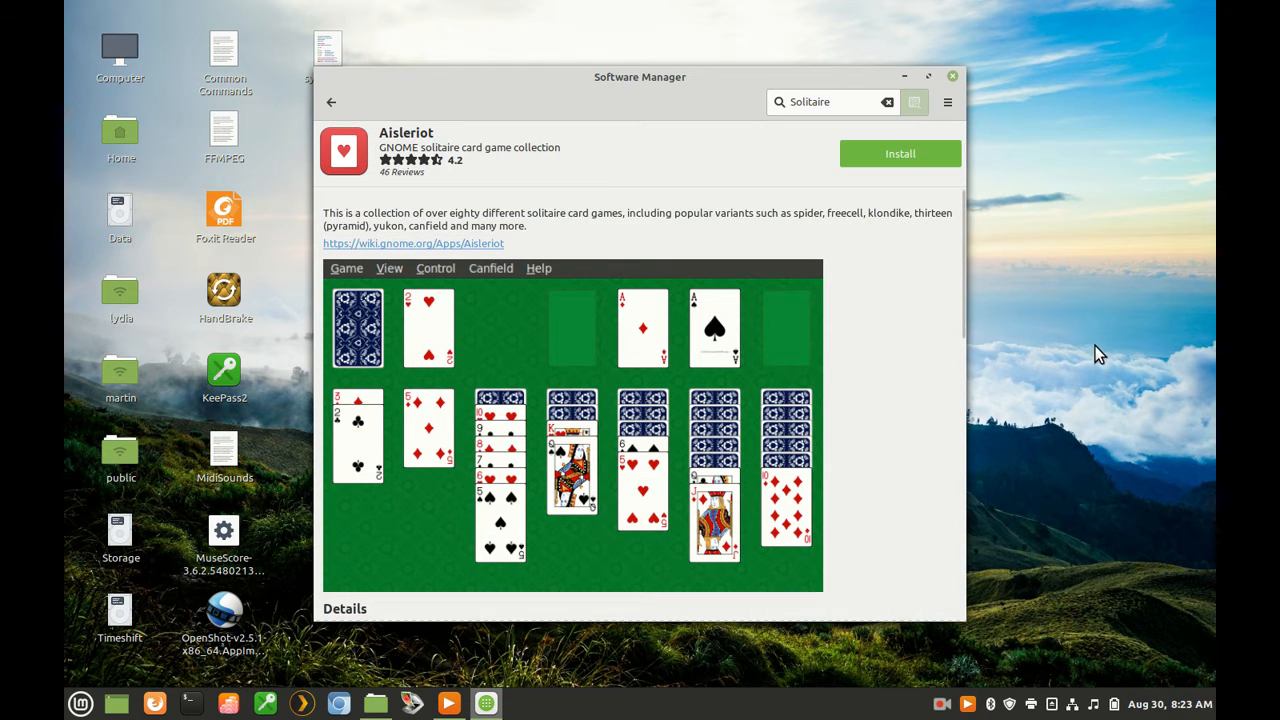
mouse_move(1098, 254)
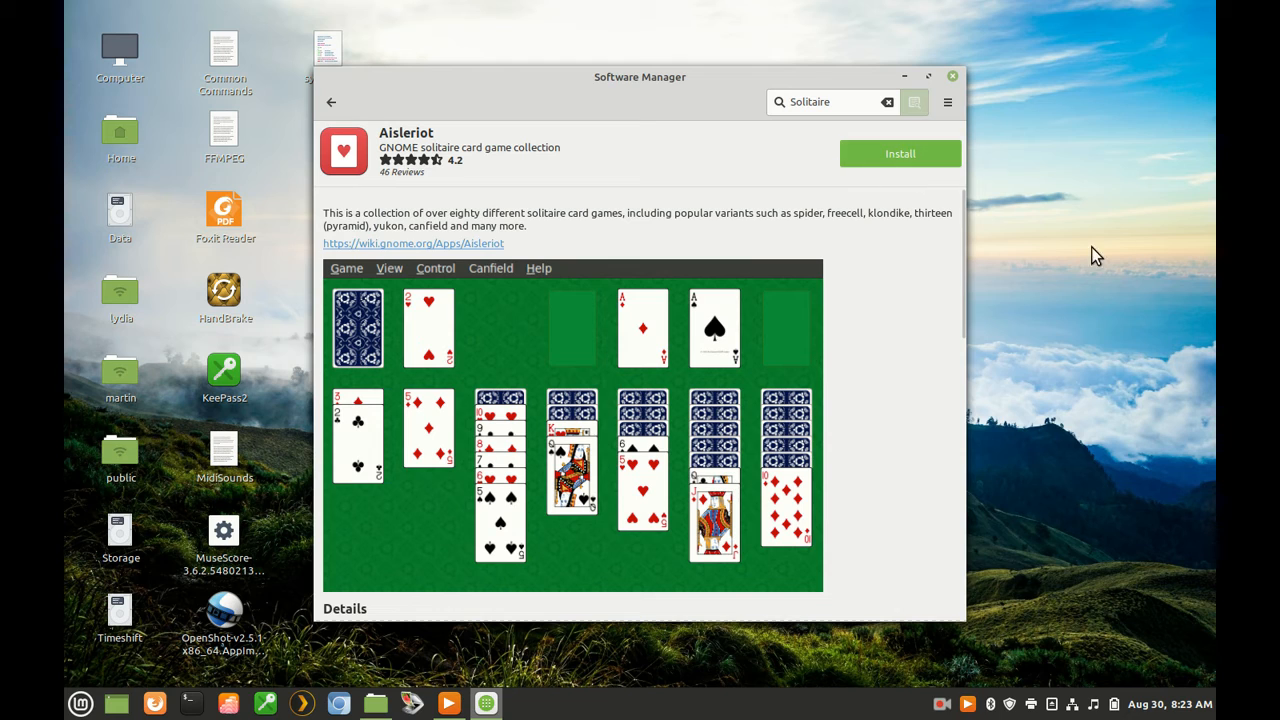
mouse_move(1064, 248)
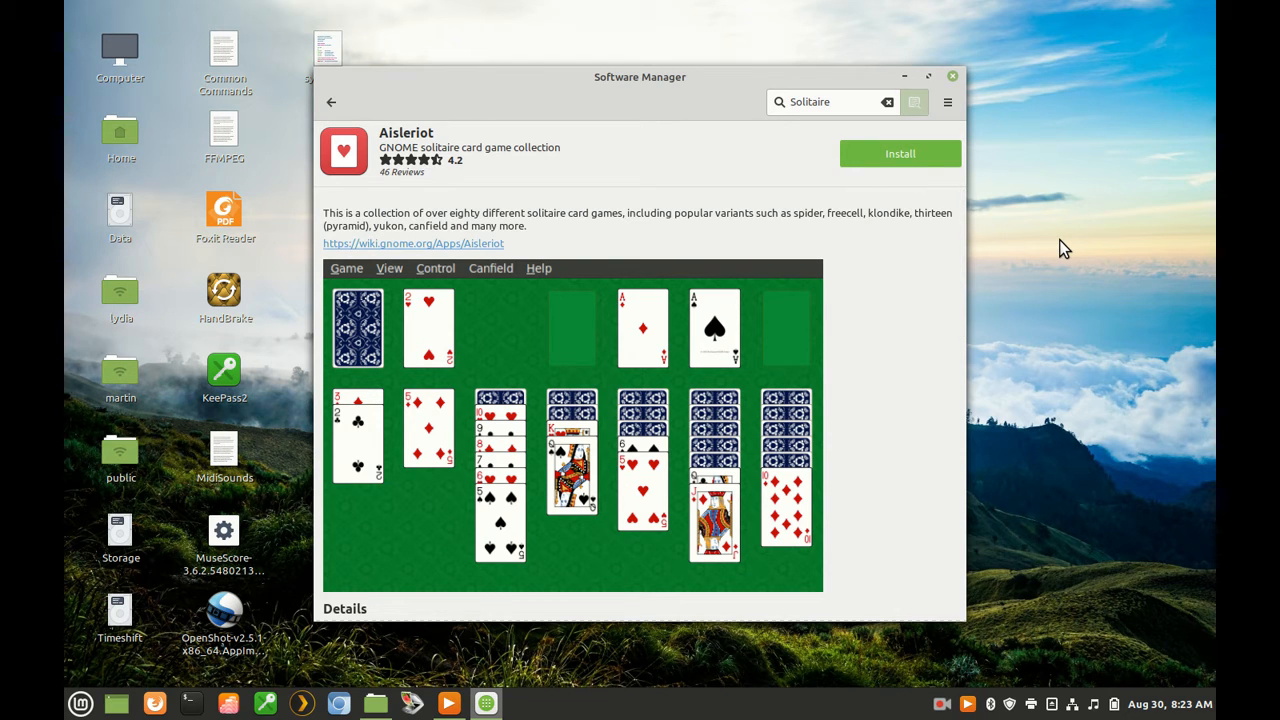
mouse_move(1004, 180)
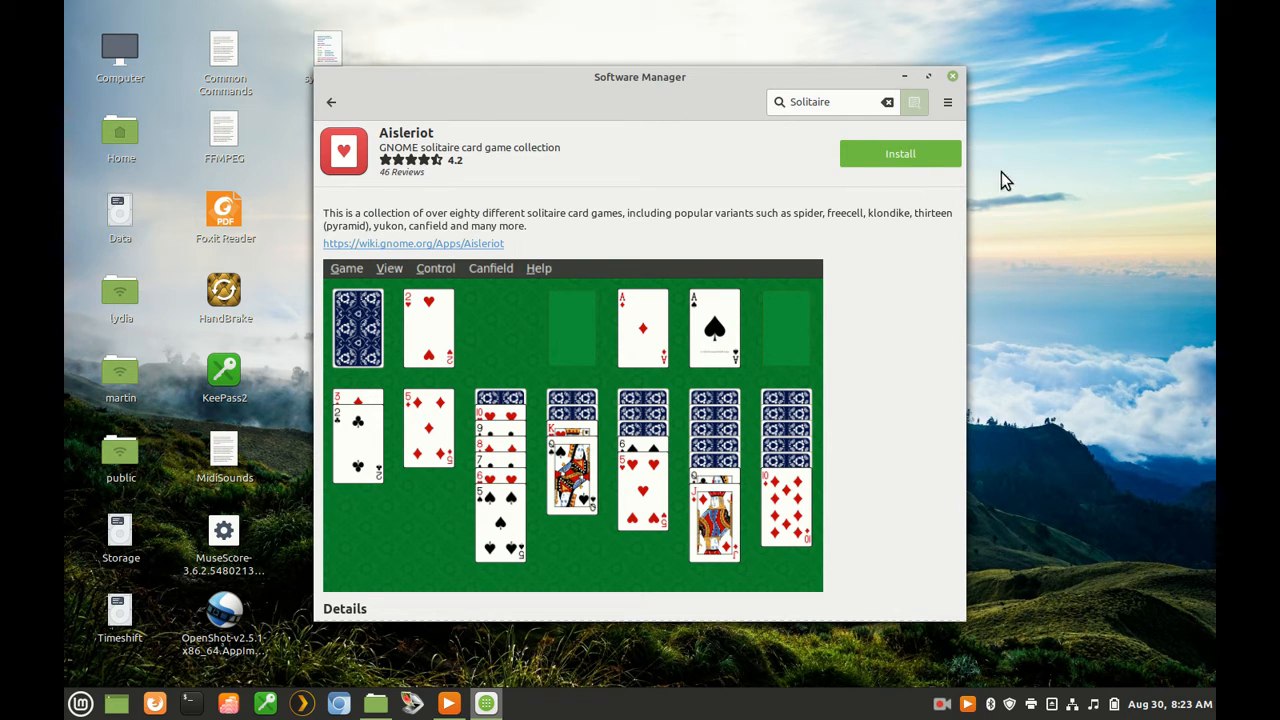
Start installing Aisleriot and authenticate with the user password to let installation proceed.
left_click(898, 152)
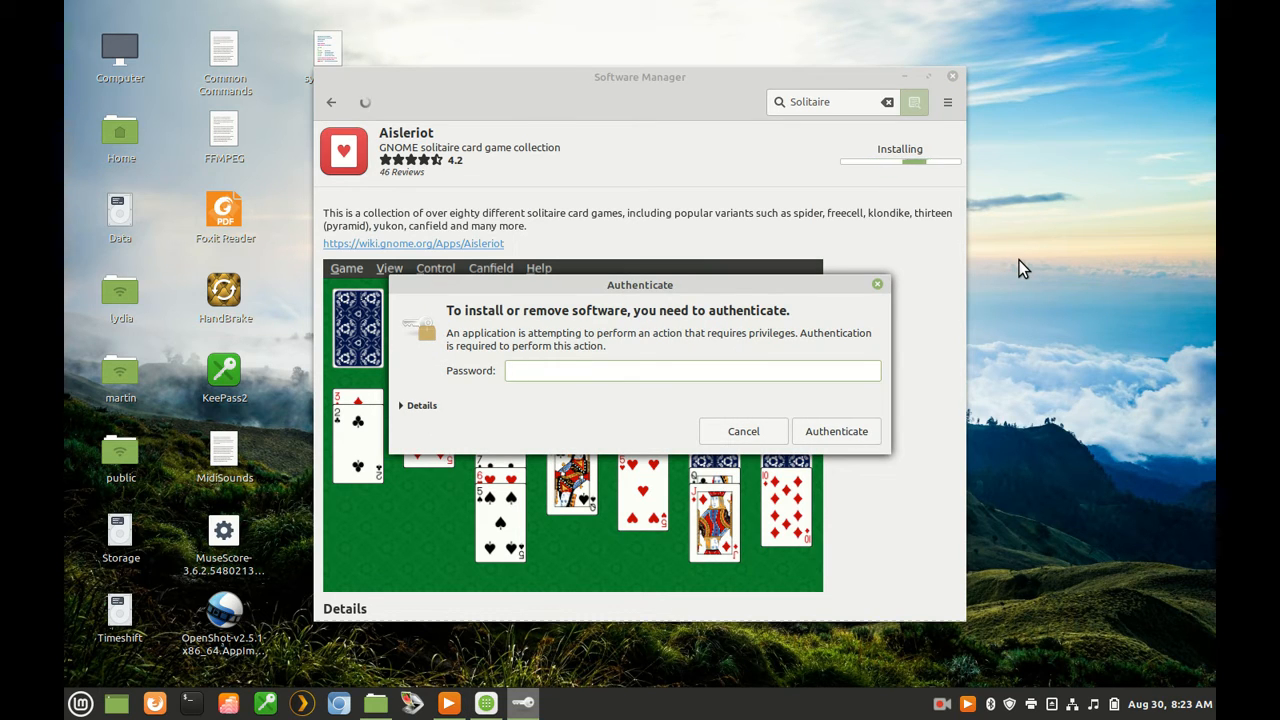
type("••")
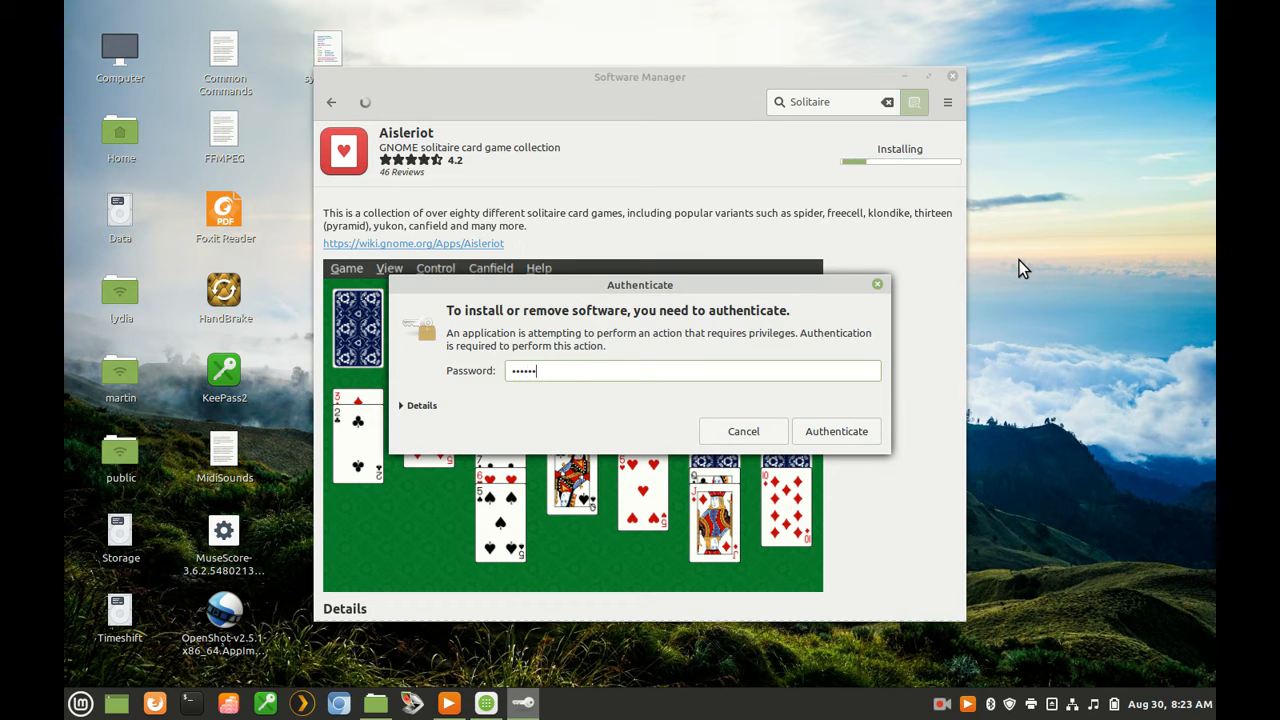
left_click(836, 432)
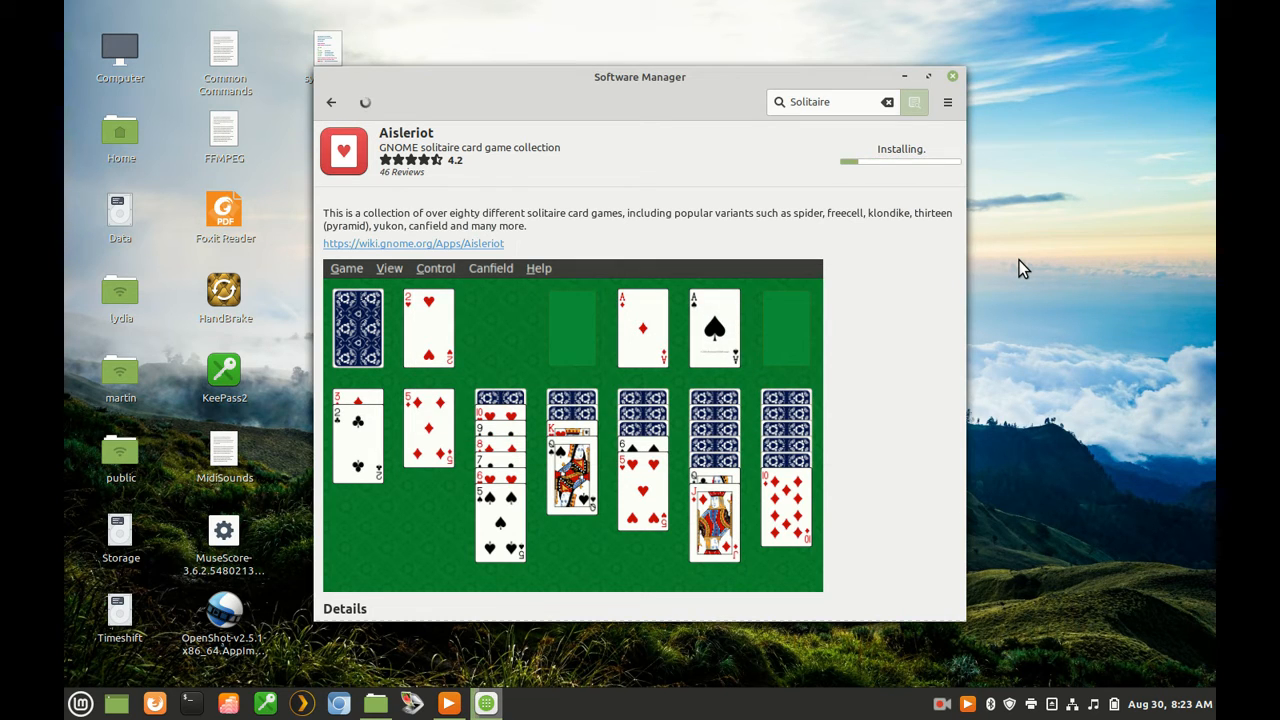
mouse_move(868, 378)
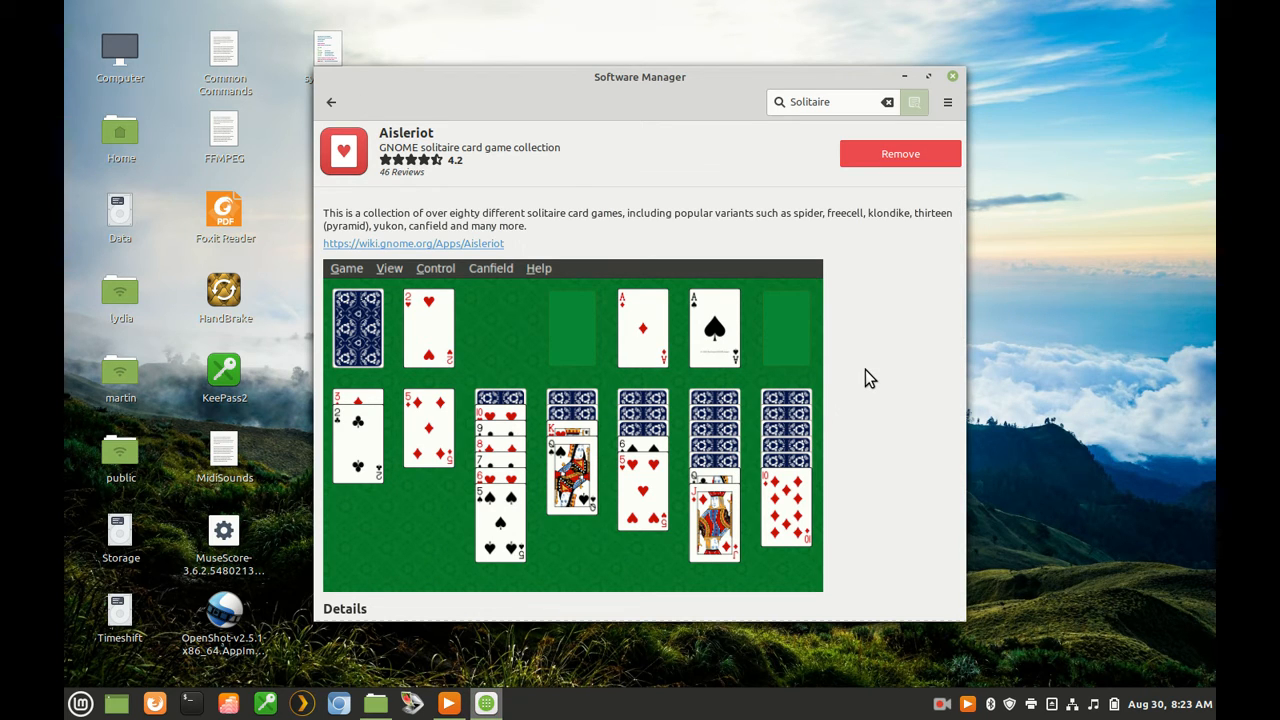
mouse_move(904, 364)
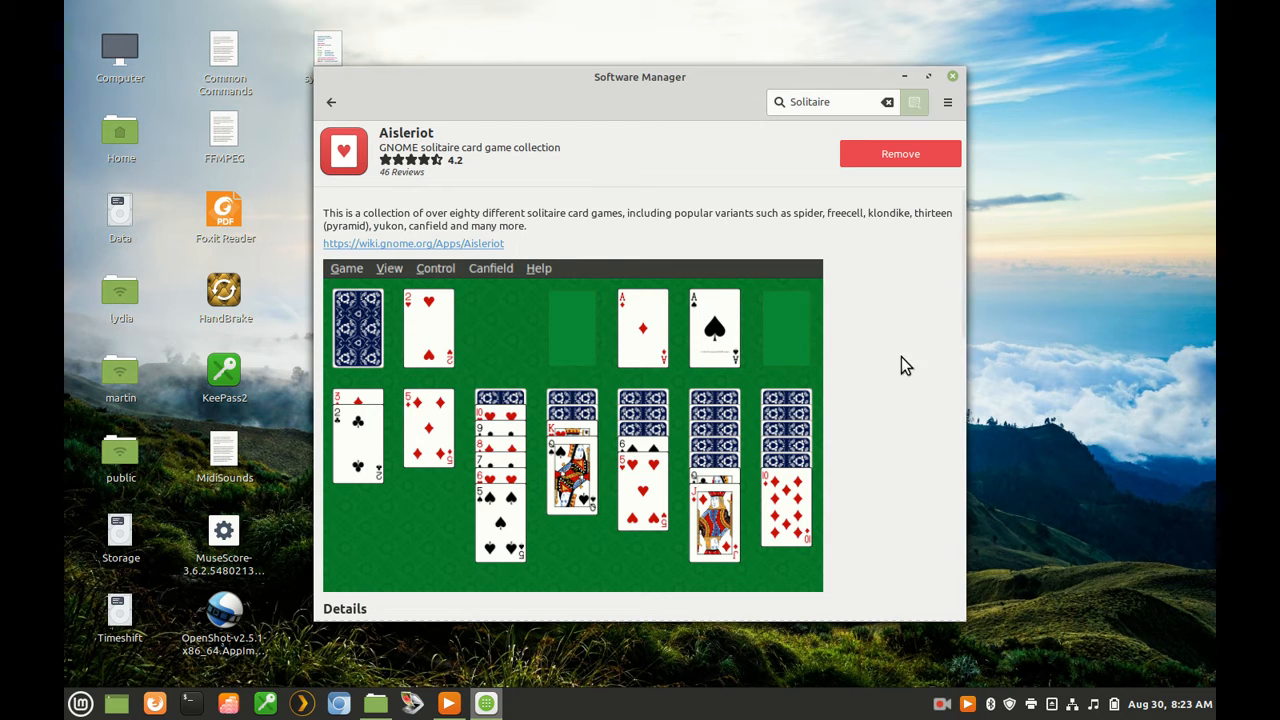
mouse_move(966, 166)
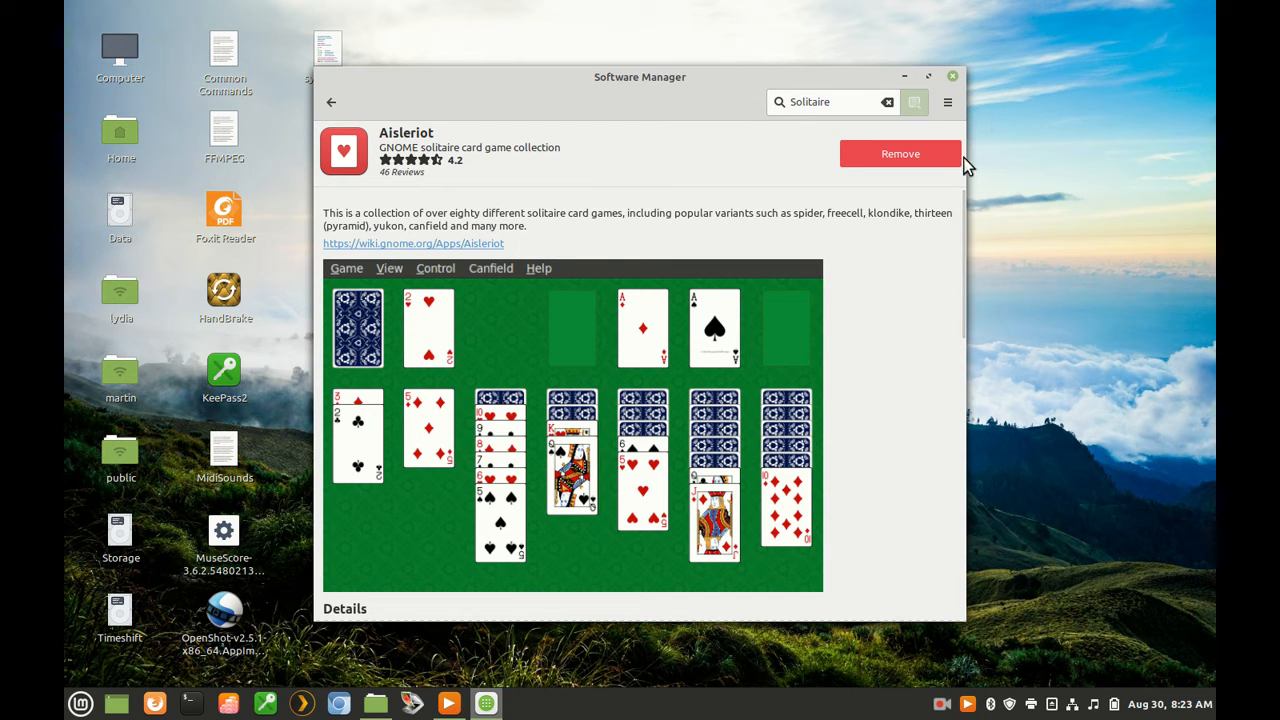
mouse_move(1012, 178)
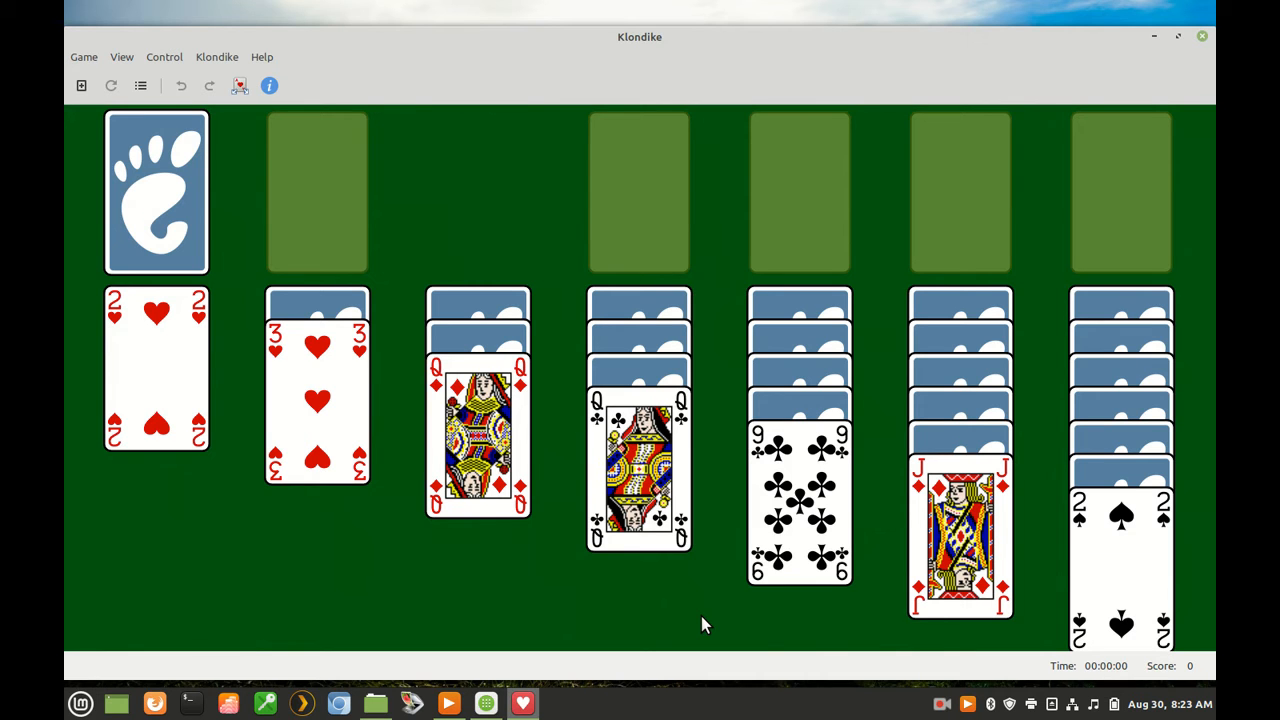
mouse_move(1160, 42)
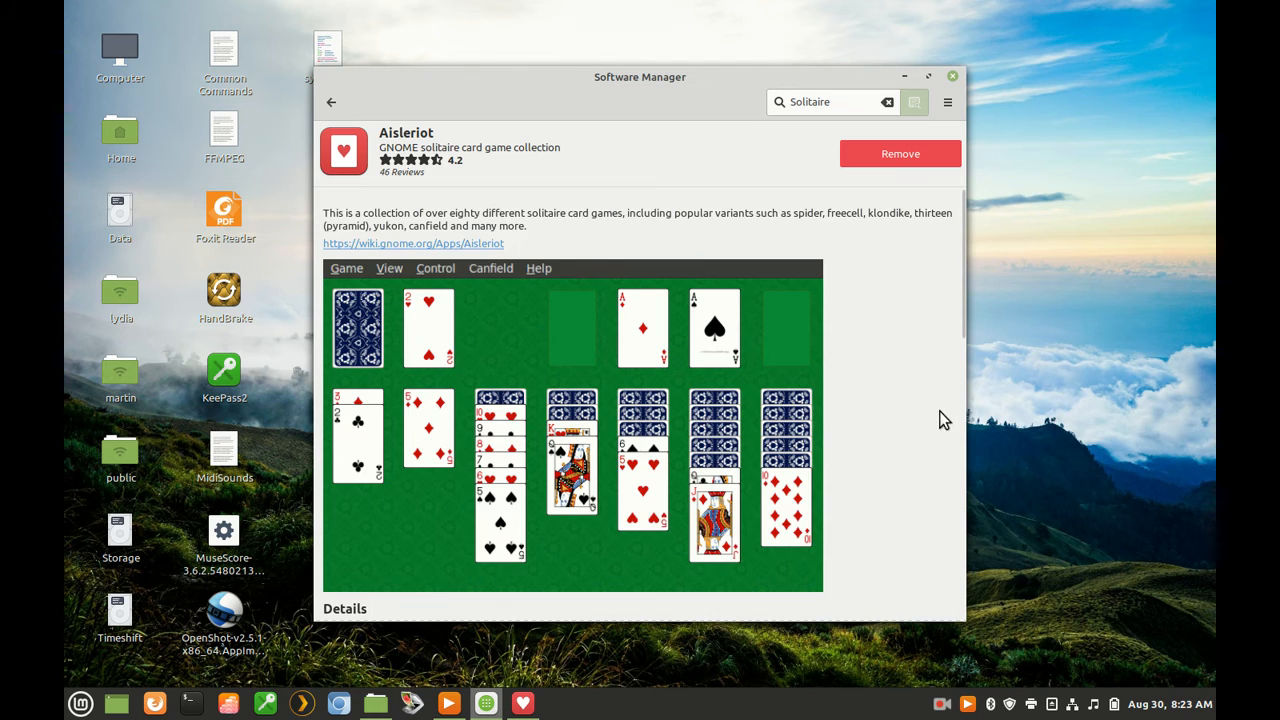
Scroll the Aisleriot page down through the Reviews section to the last review.
scroll("down", 3)
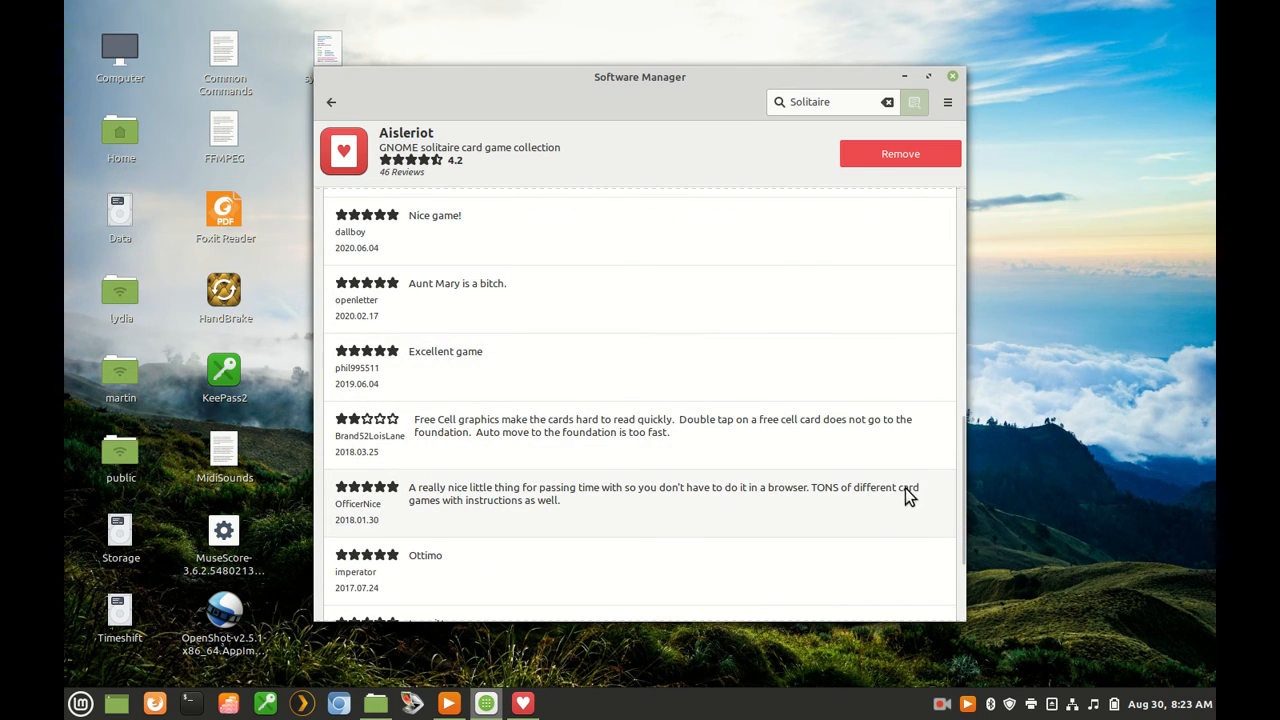
scroll("down", 3)
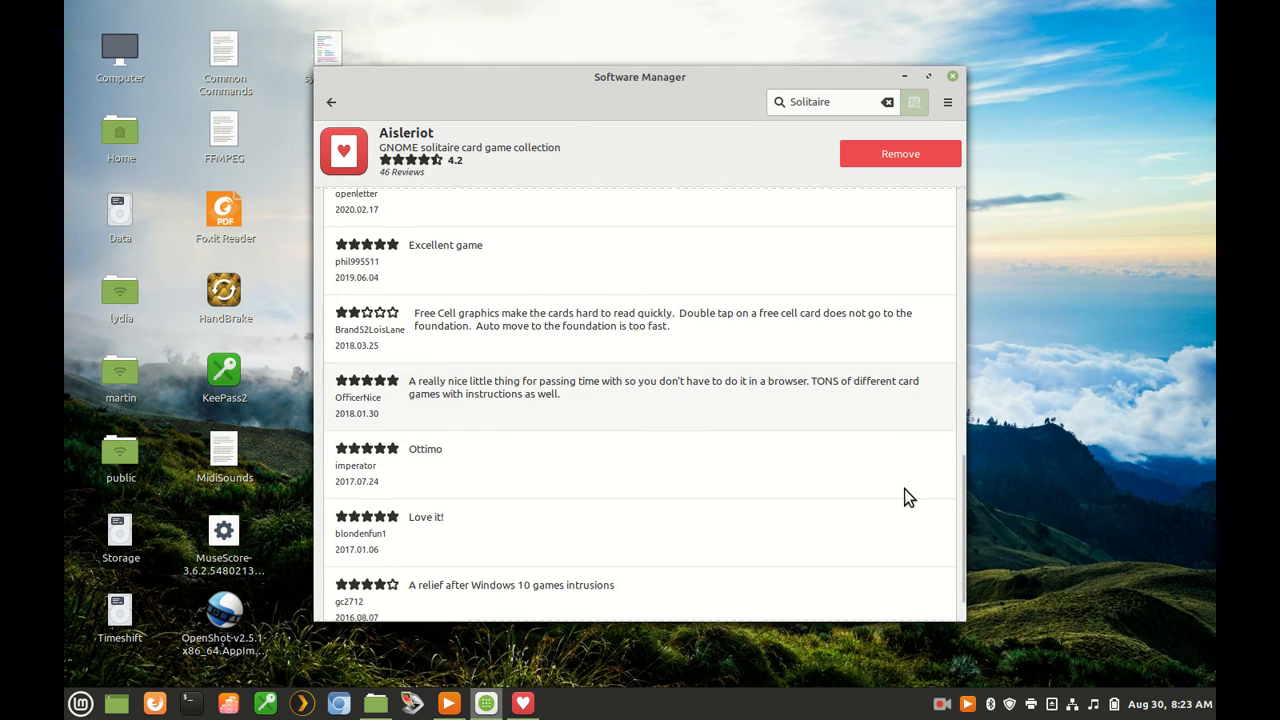
scroll("down", 3)
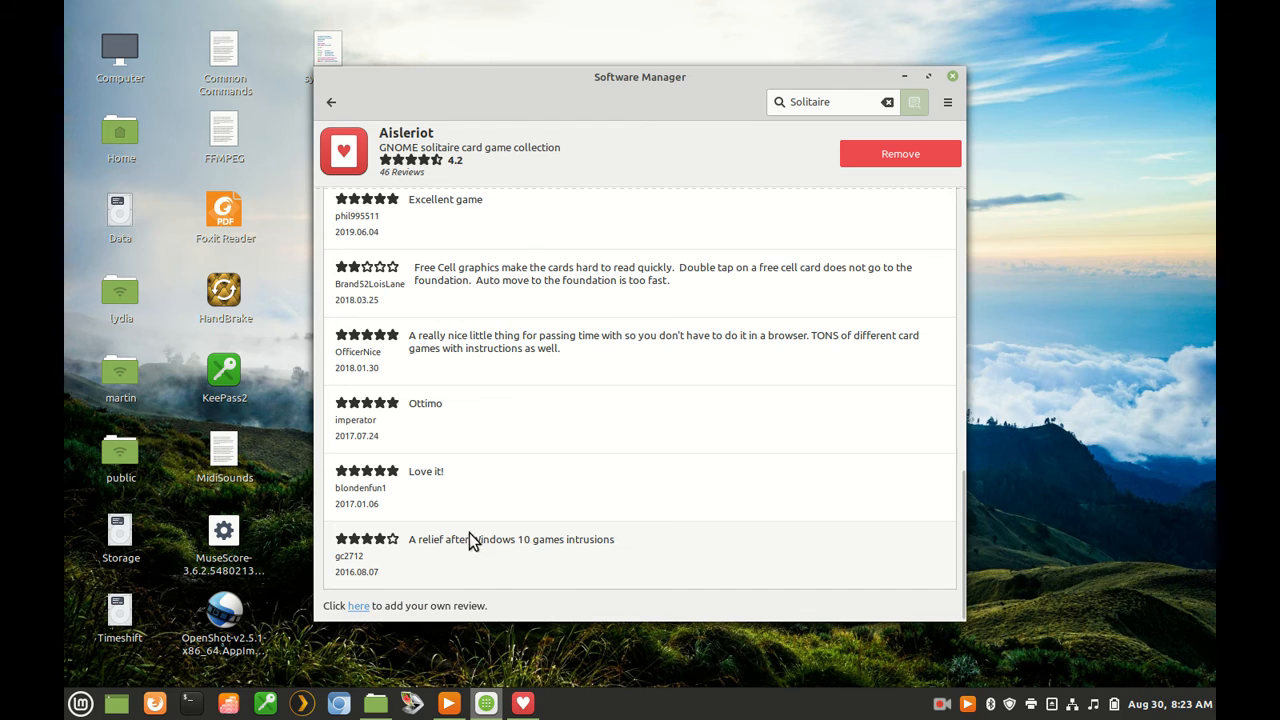
mouse_move(698, 568)
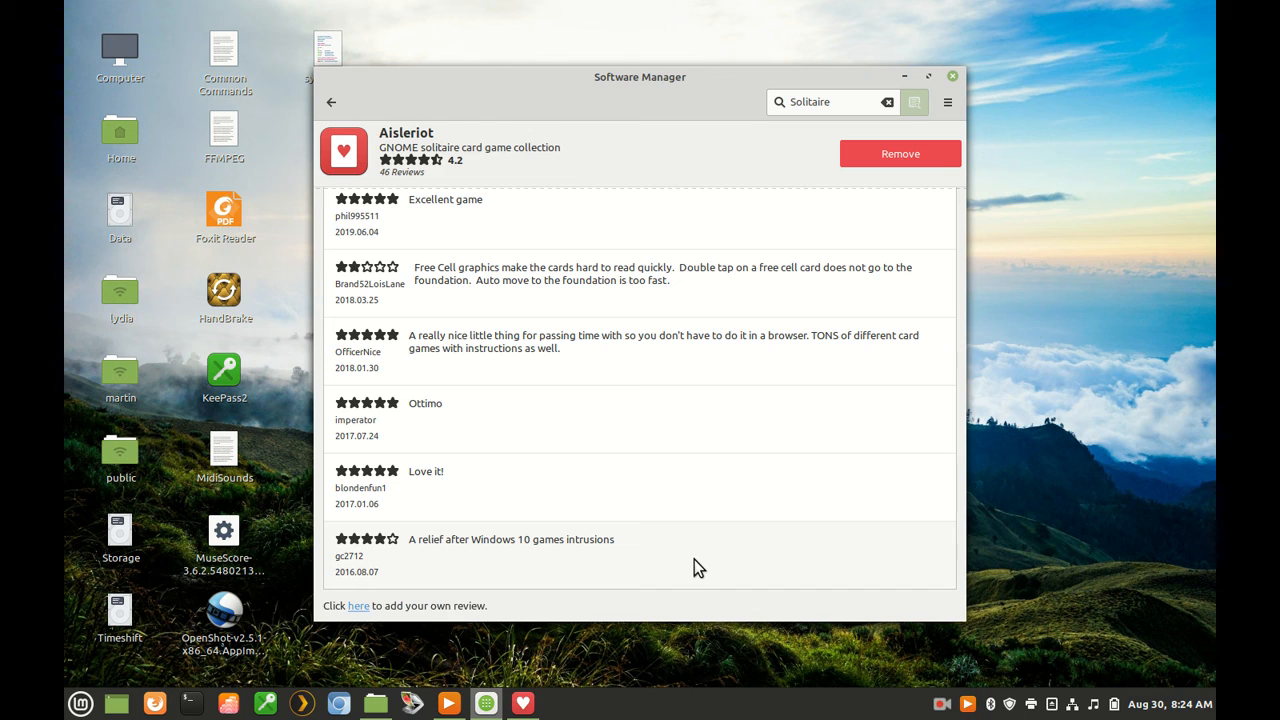
mouse_move(1078, 480)
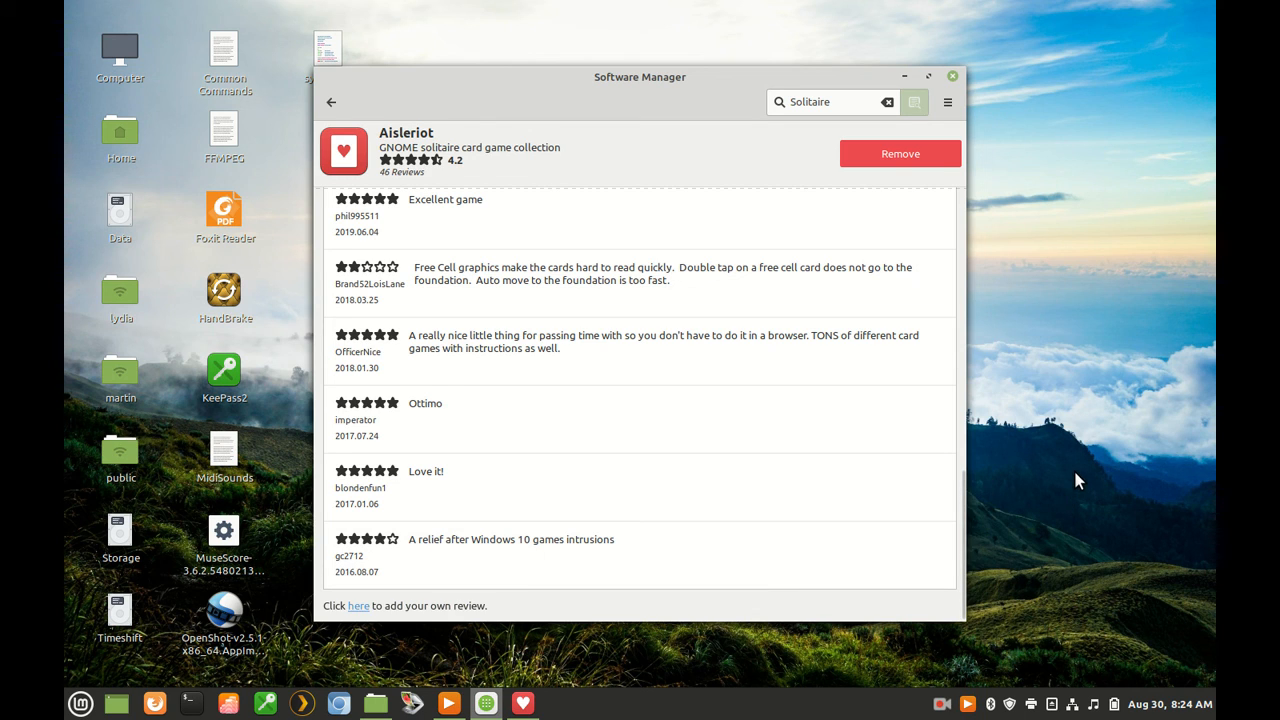